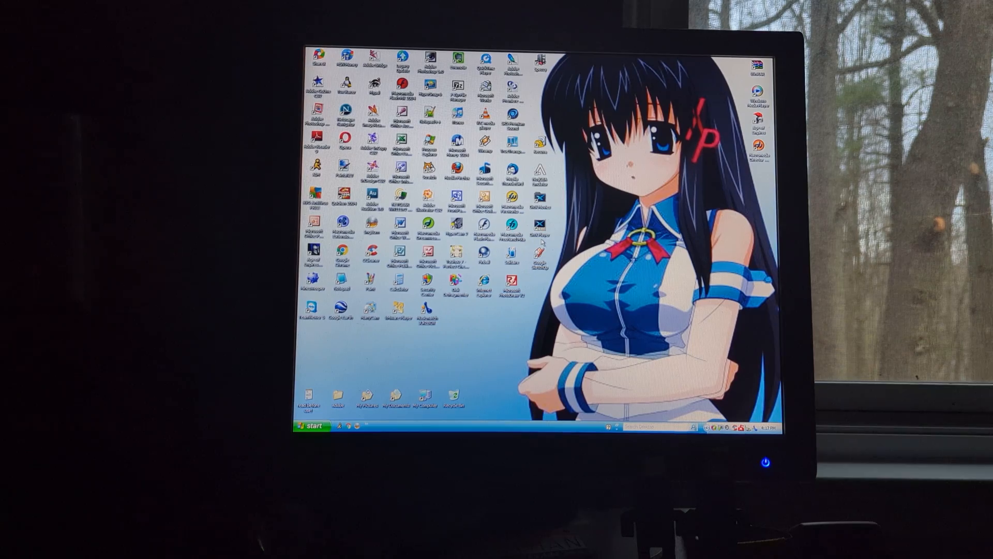
Select and apply the Windows Default scheme under Sounds and Audio Devices.
click(311, 426)
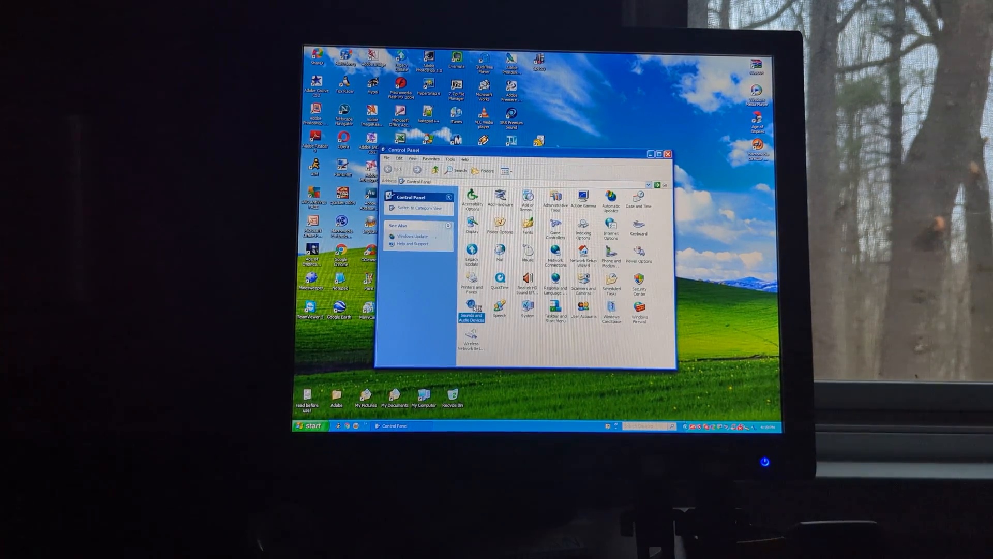
double_click(472, 309)
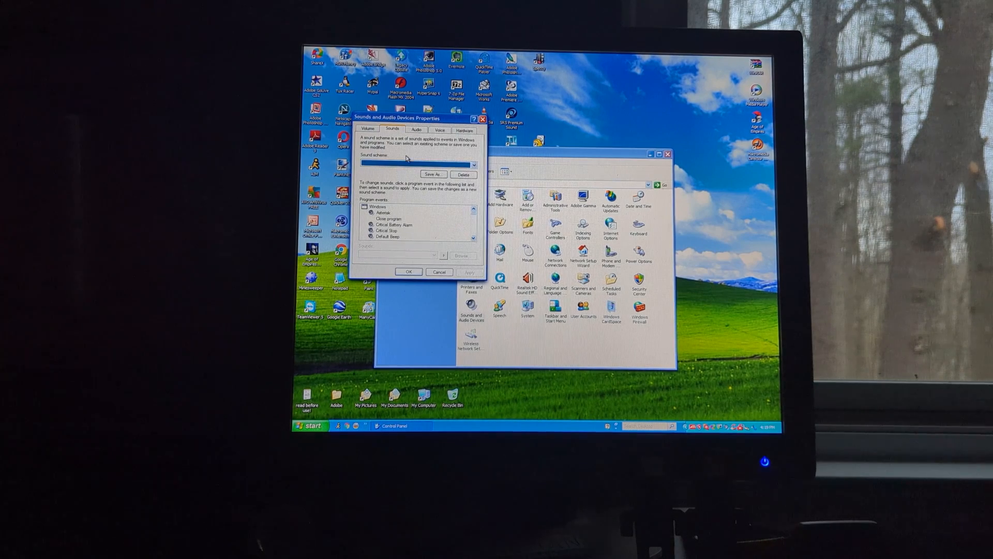
click(433, 174)
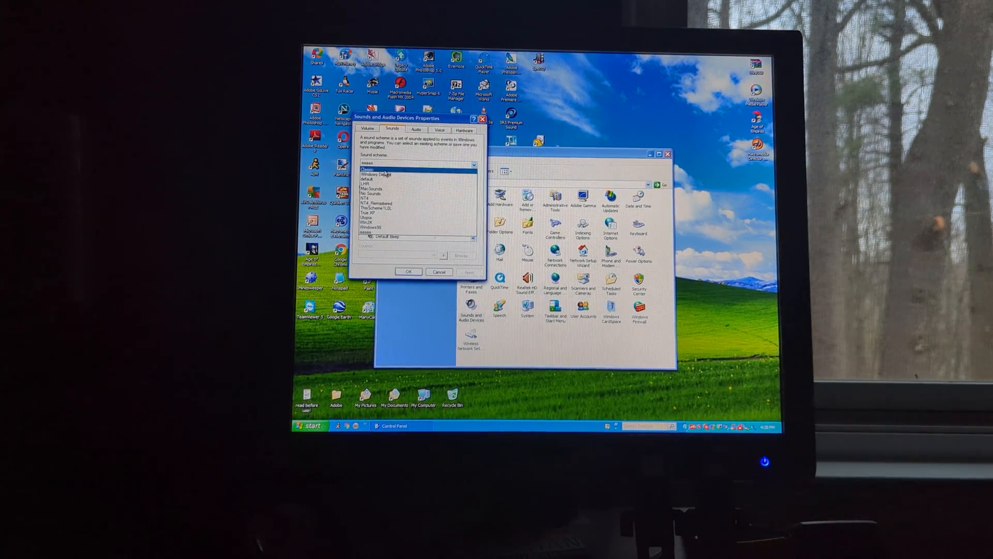
click(384, 172)
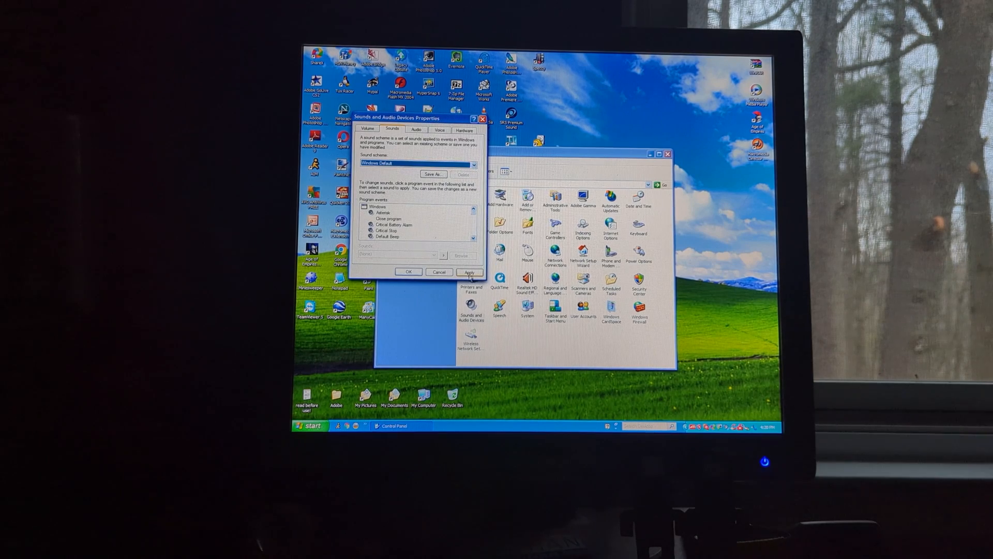
click(474, 164)
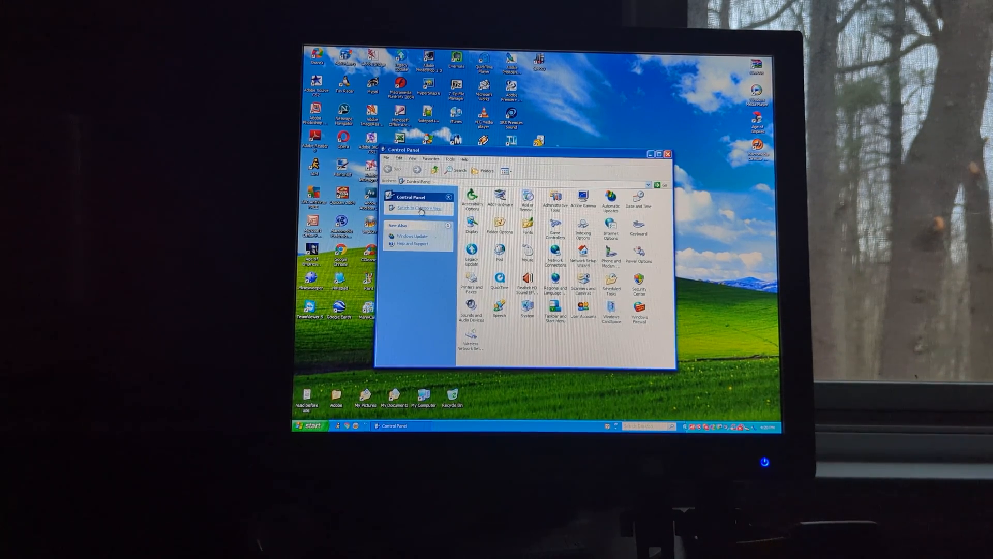
click(418, 208)
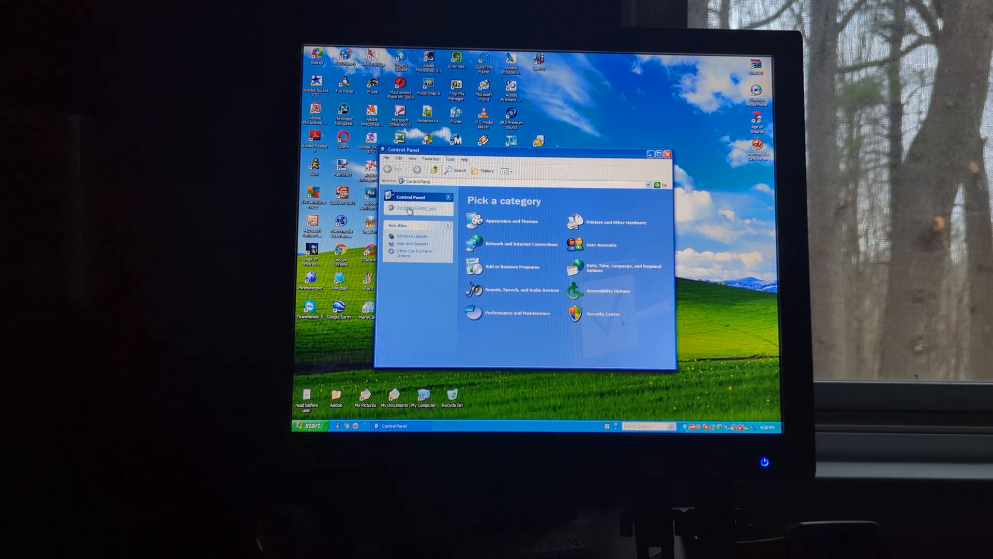
click(415, 208)
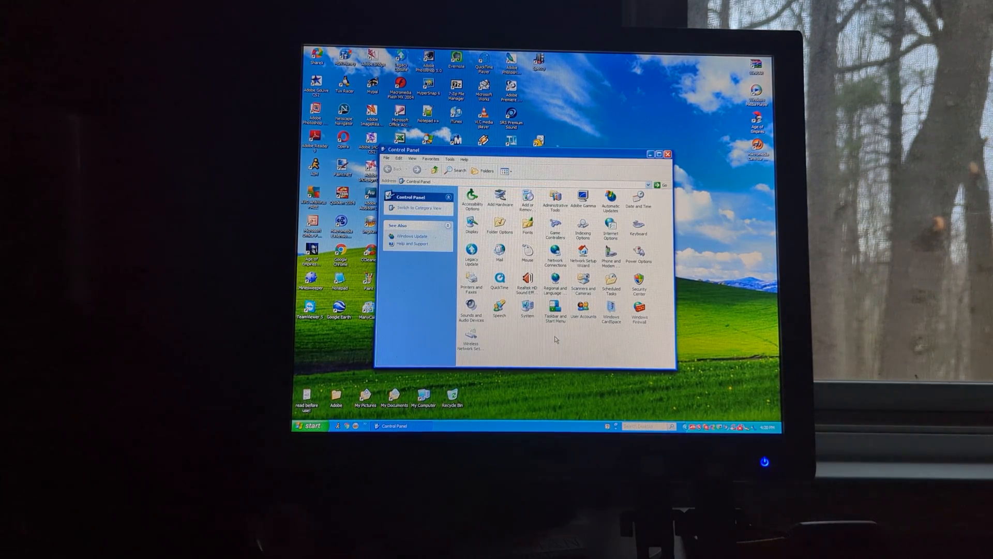
mouse_move(527, 310)
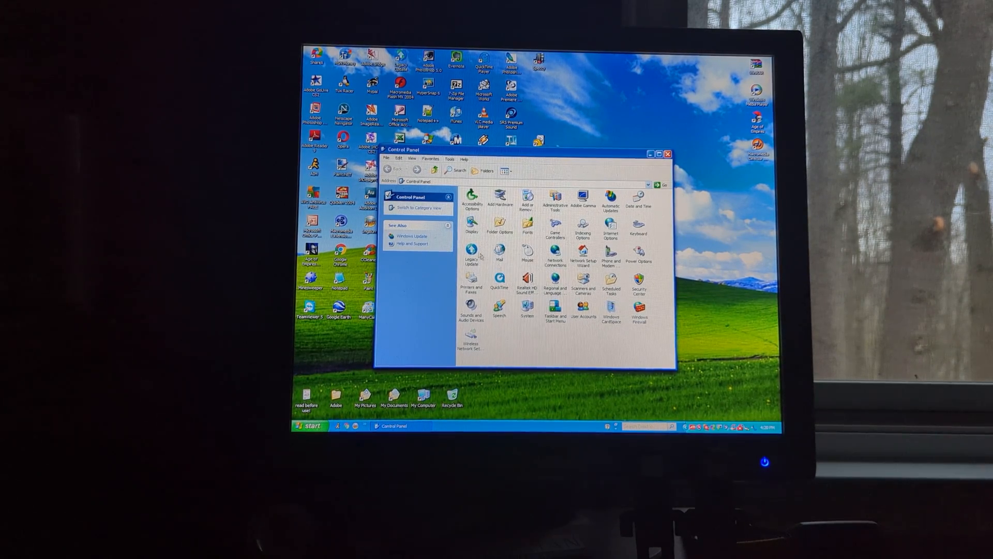
mouse_move(471, 258)
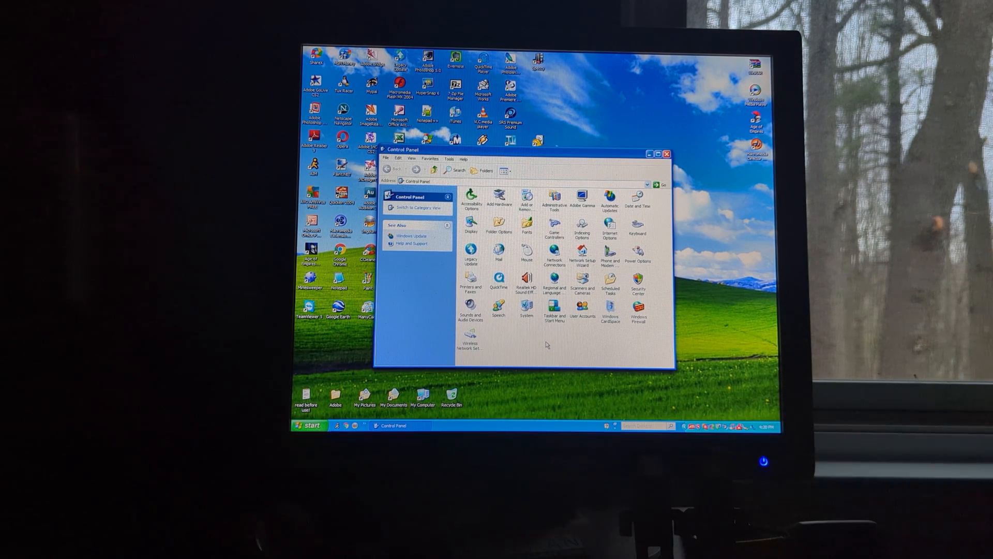
click(525, 315)
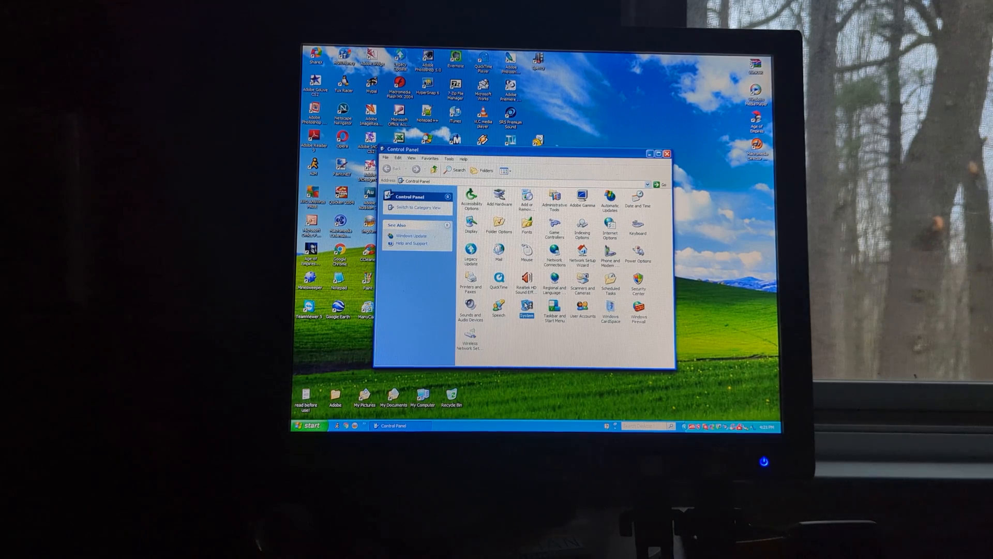
double_click(525, 311)
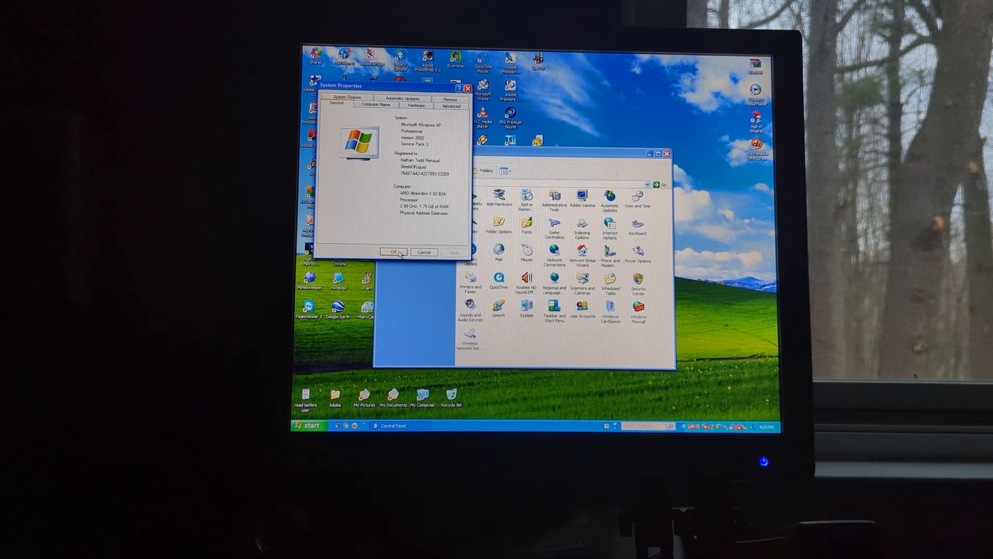
click(392, 251)
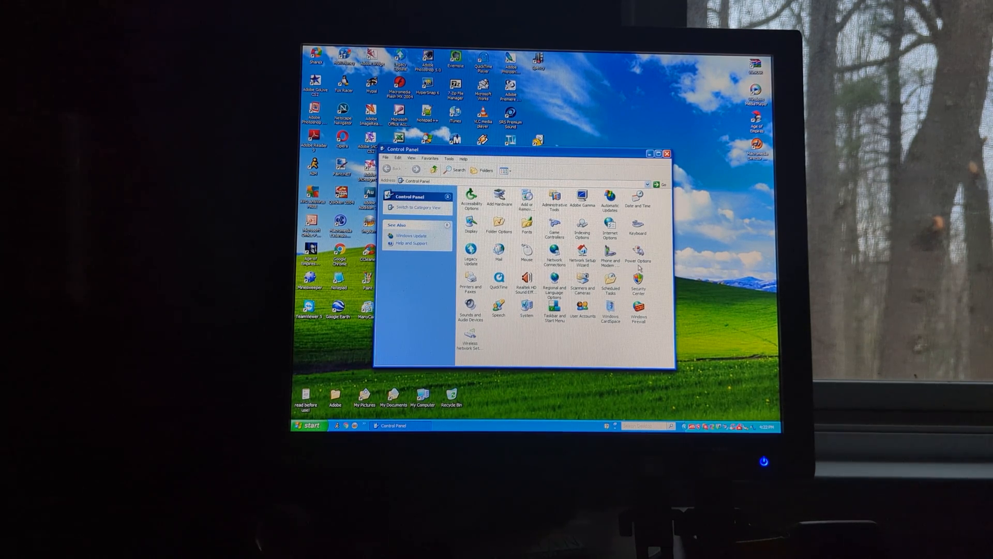
mouse_move(638, 282)
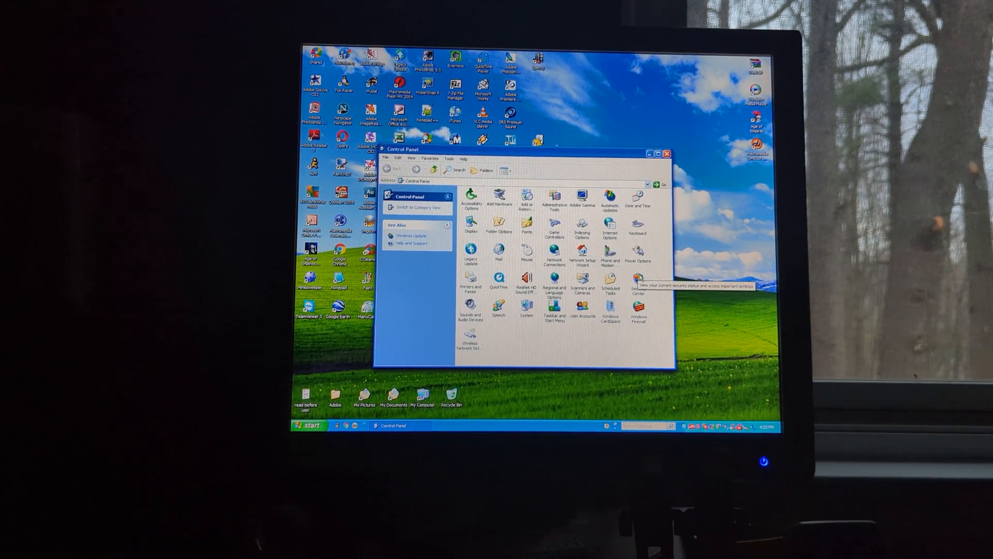
Check Security Center's firewall, Automatic Updates and virus protection status, then close it.
click(639, 285)
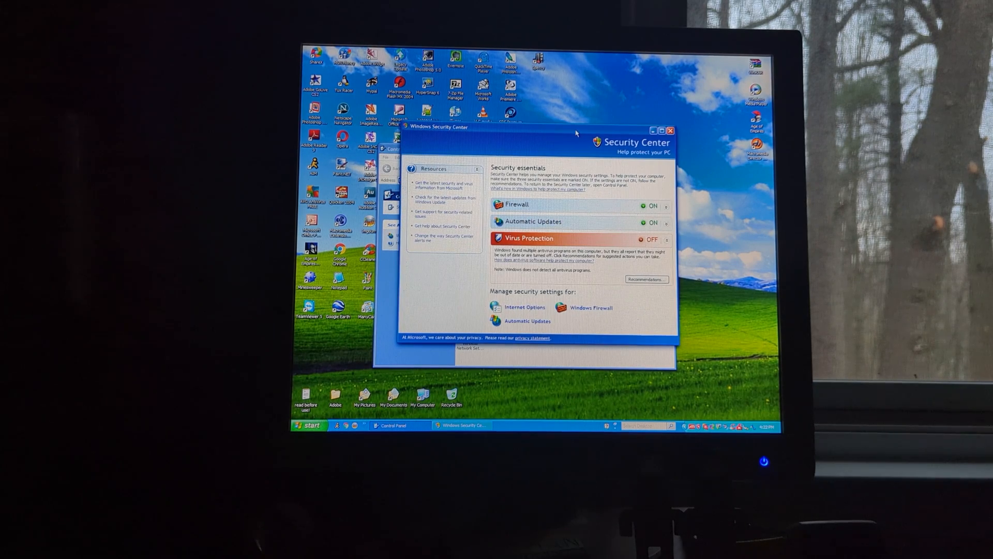
mouse_move(557, 144)
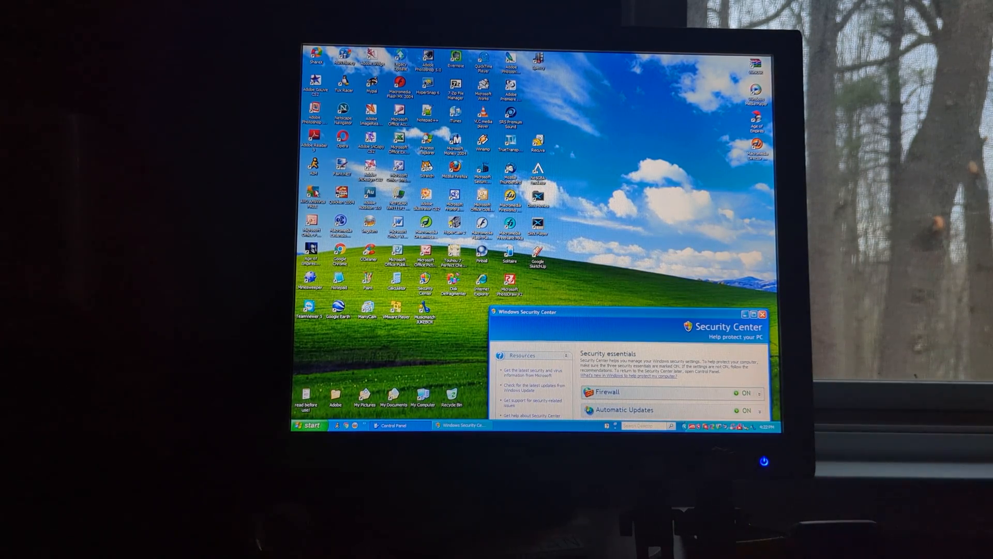
mouse_move(527, 272)
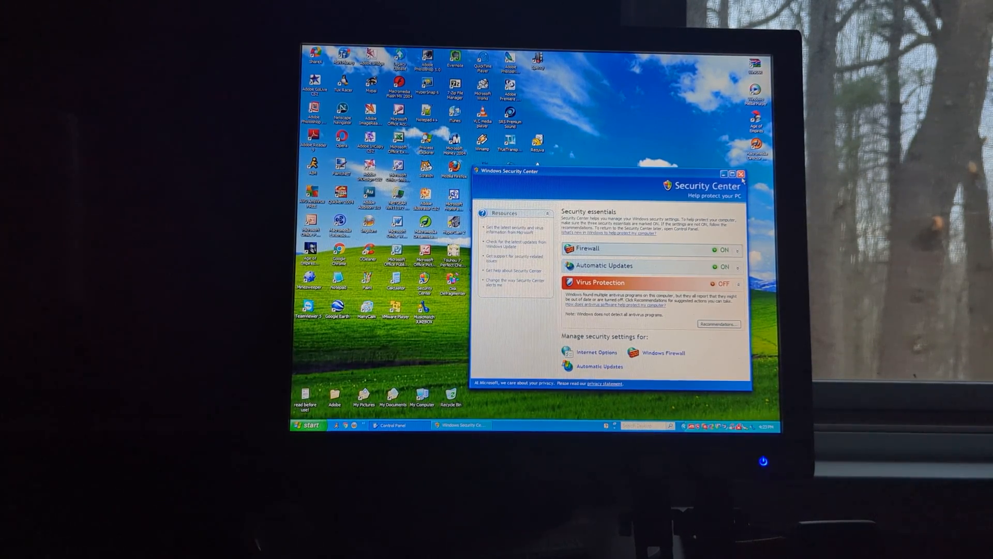
click(740, 173)
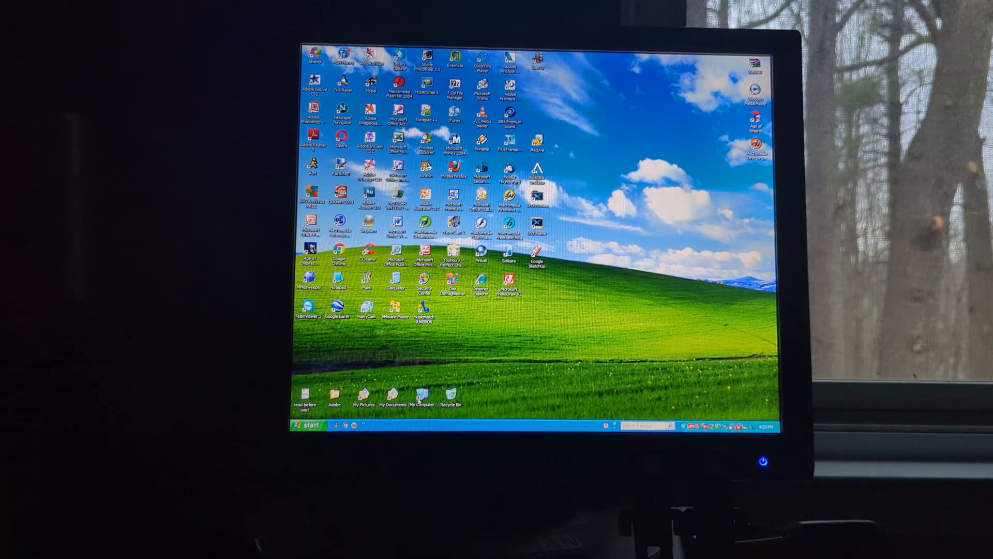
Browse My Computer, the Vista (D:) and XP (C:) drives, then My Documents, and close.
double_click(422, 395)
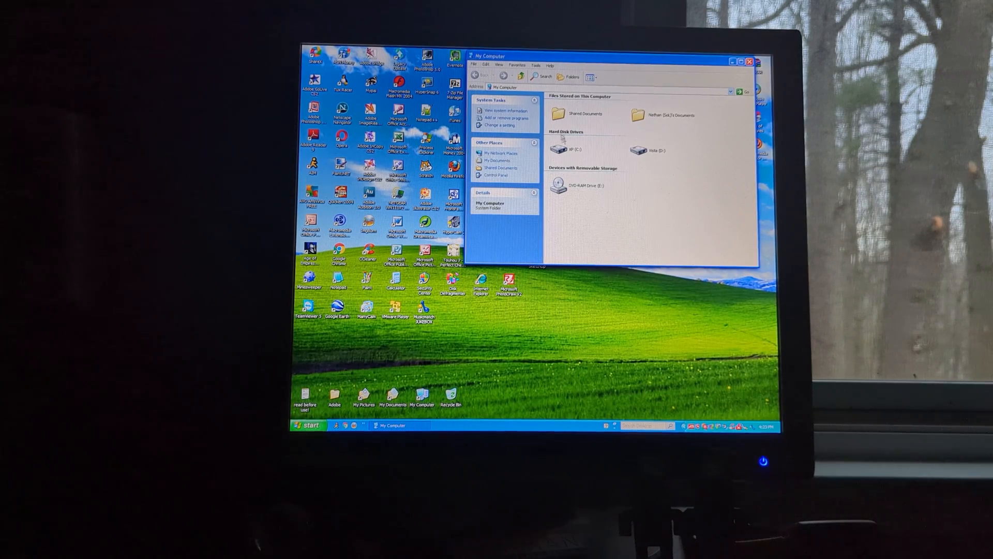
double_click(635, 150)
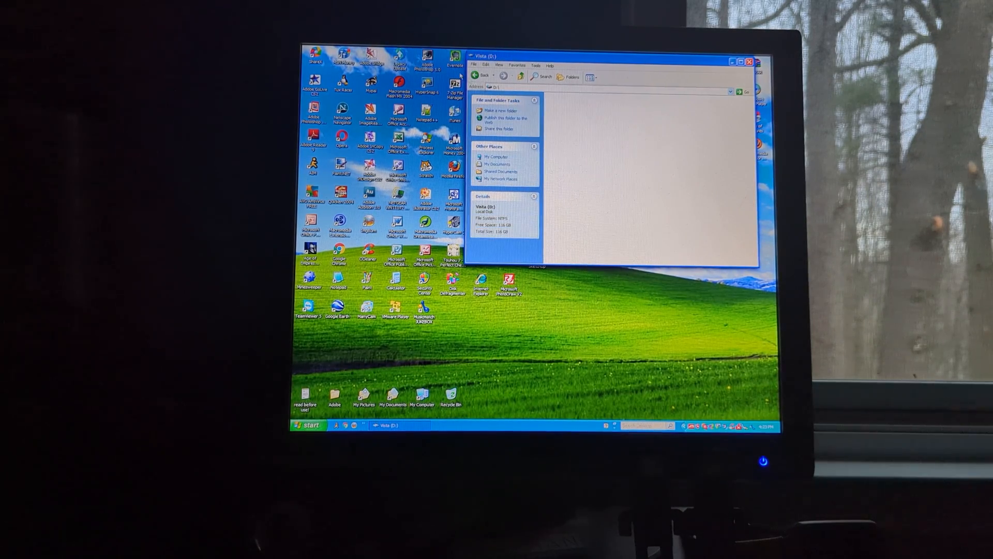
click(481, 76)
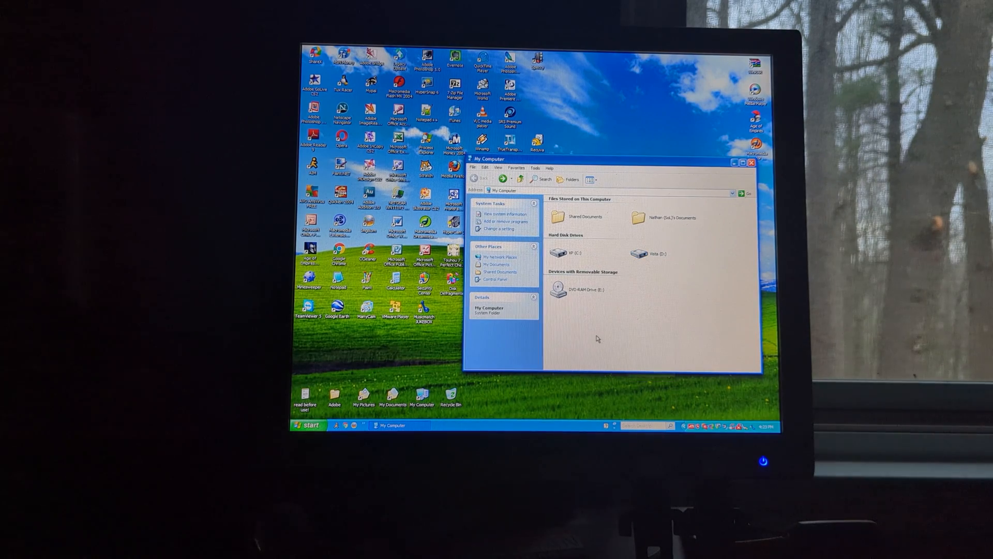
double_click(568, 252)
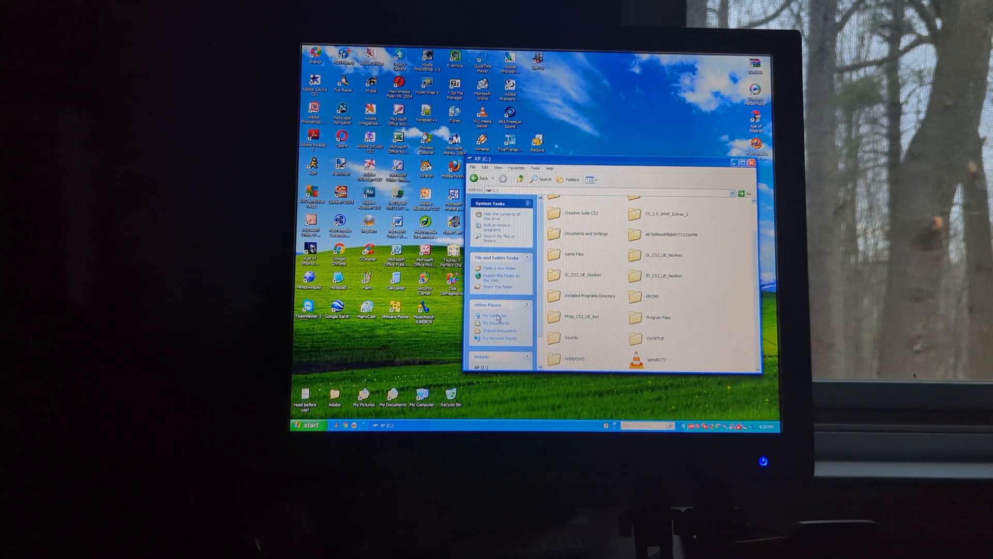
mouse_move(496, 322)
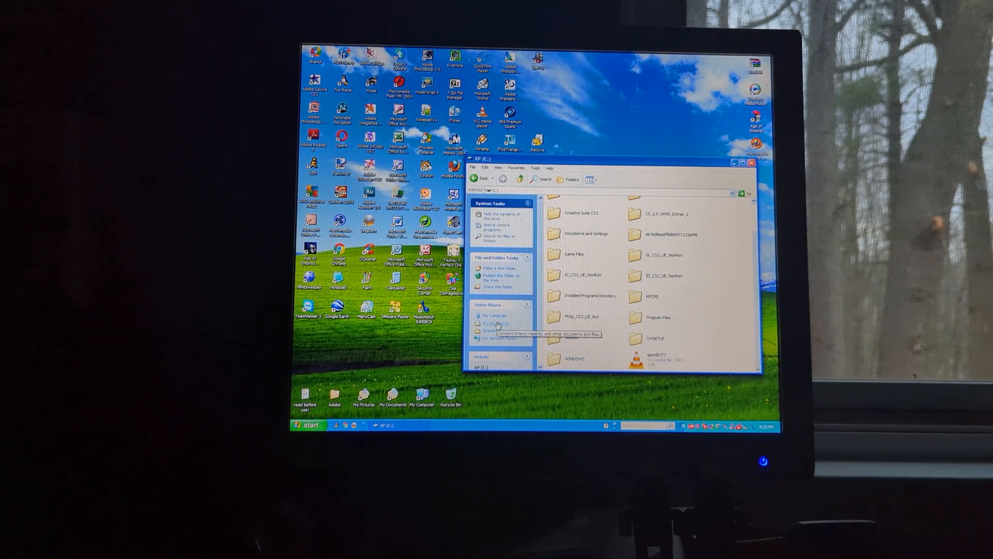
click(496, 323)
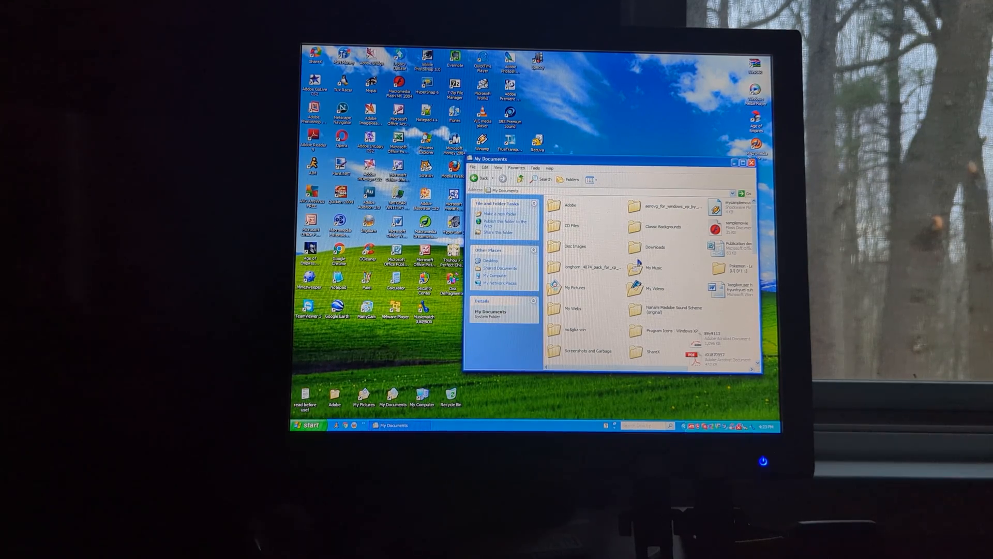
click(750, 162)
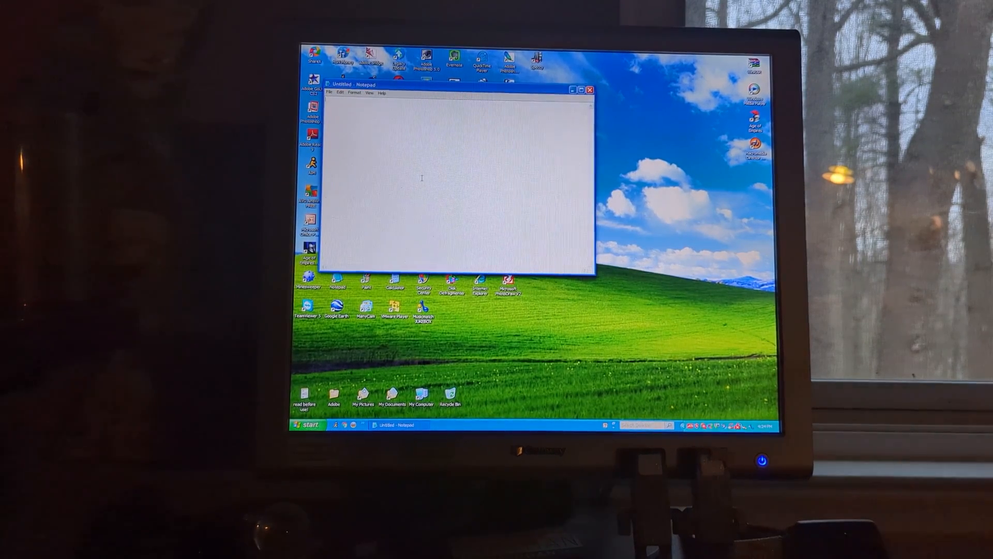
Type 'rfg mjhuwer45uj w145j' in Notepad, then close it without saving.
text(rfg mjhuwer45uj w145j)
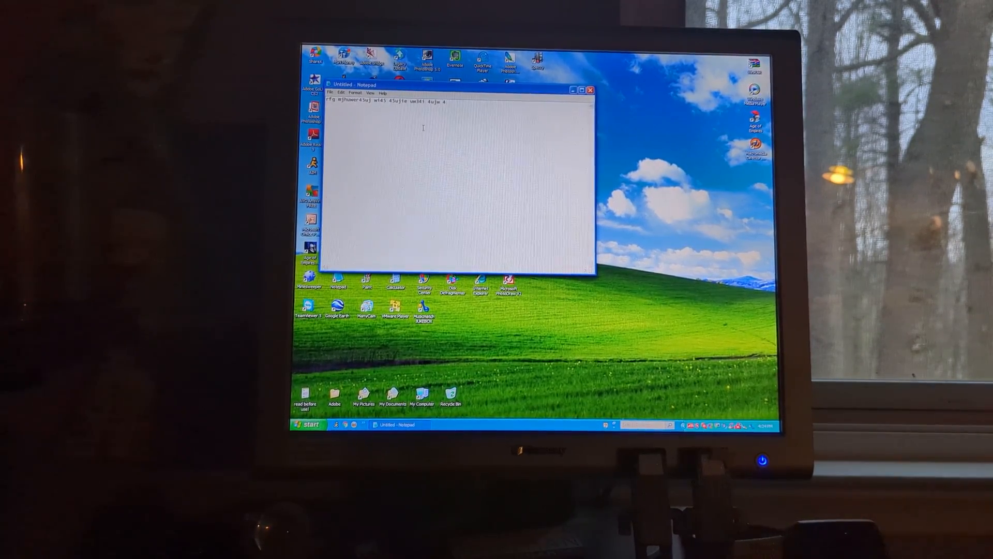
click(590, 90)
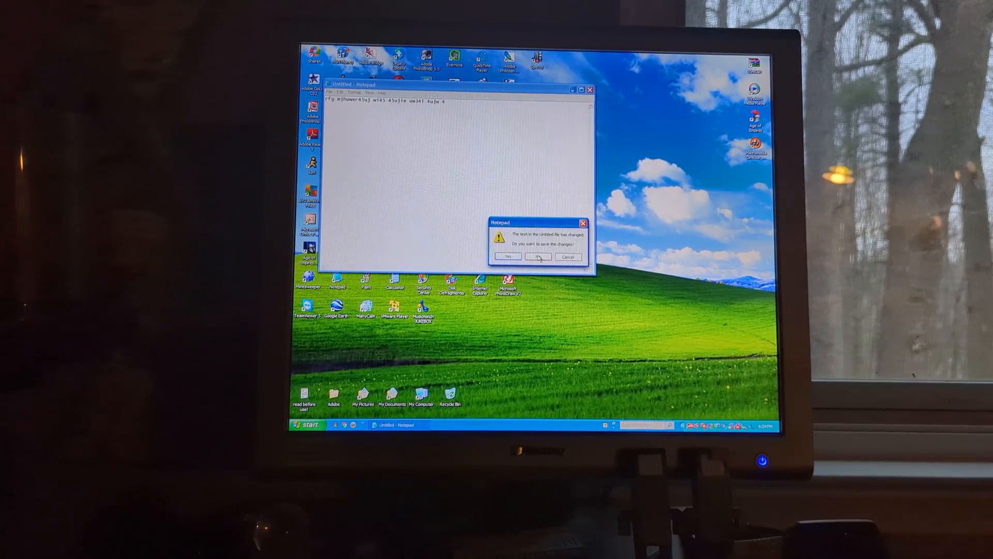
click(539, 257)
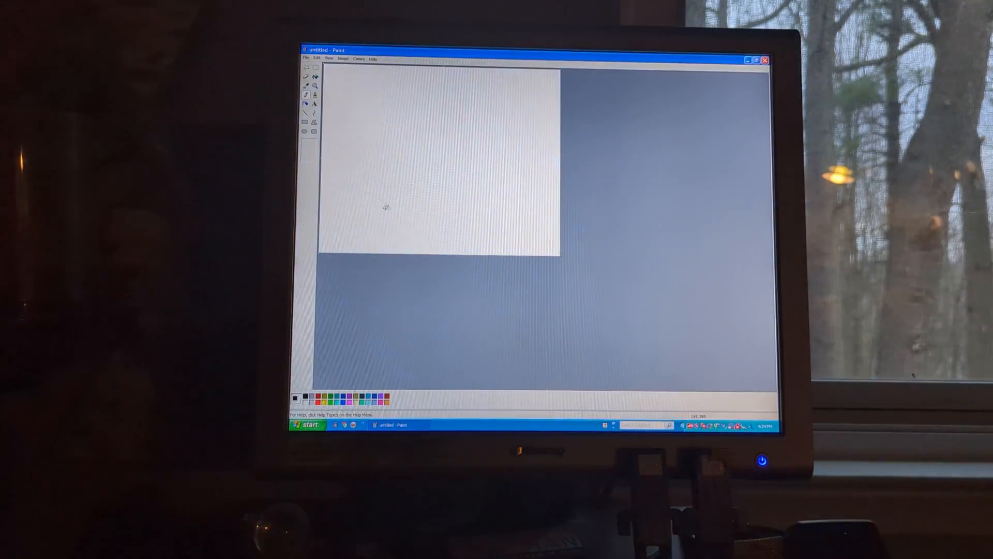
Draw the hill outline on the Paint canvas and save the picture to My Pictures.
drag(342, 209, 478, 161)
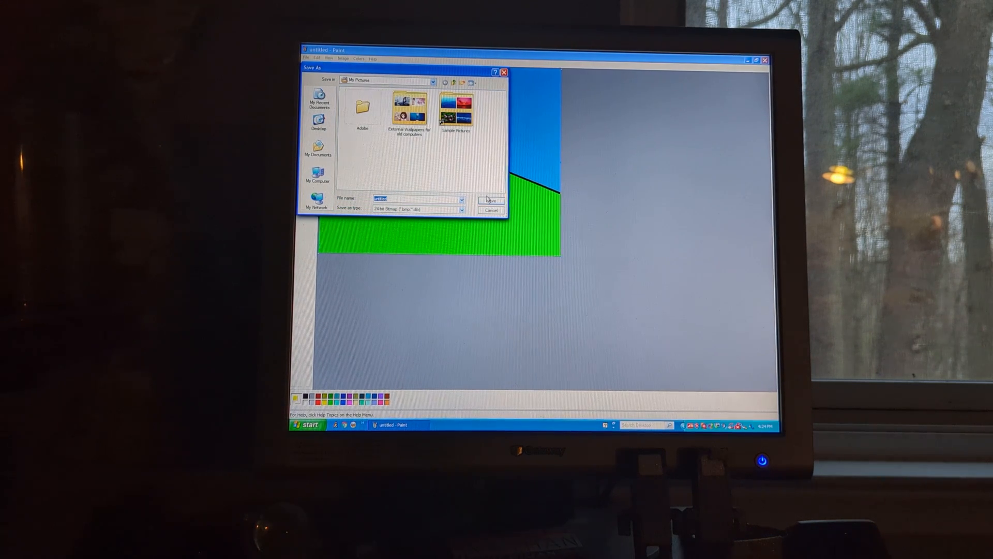
click(318, 149)
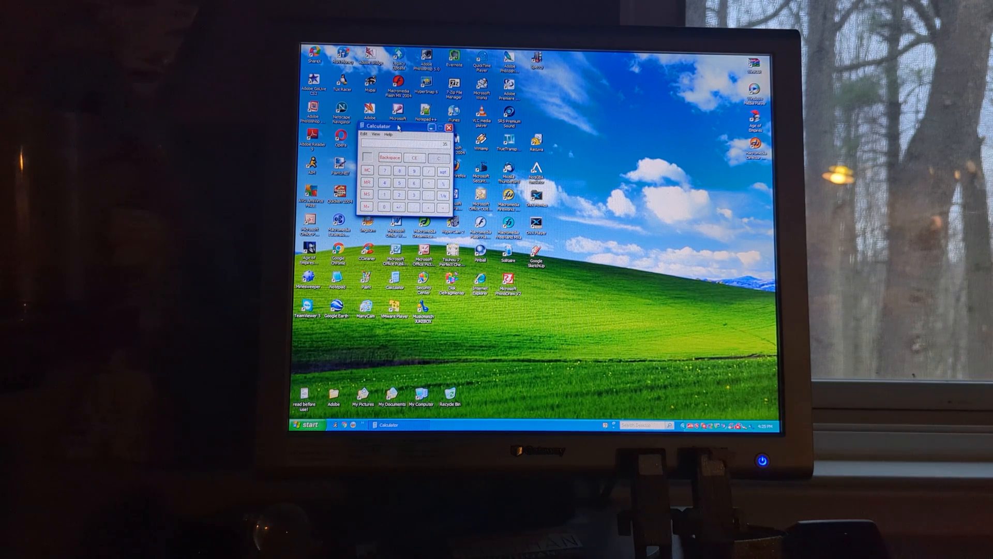
Switch Calculator to Scientific view and enter a calculation with a long result.
click(366, 135)
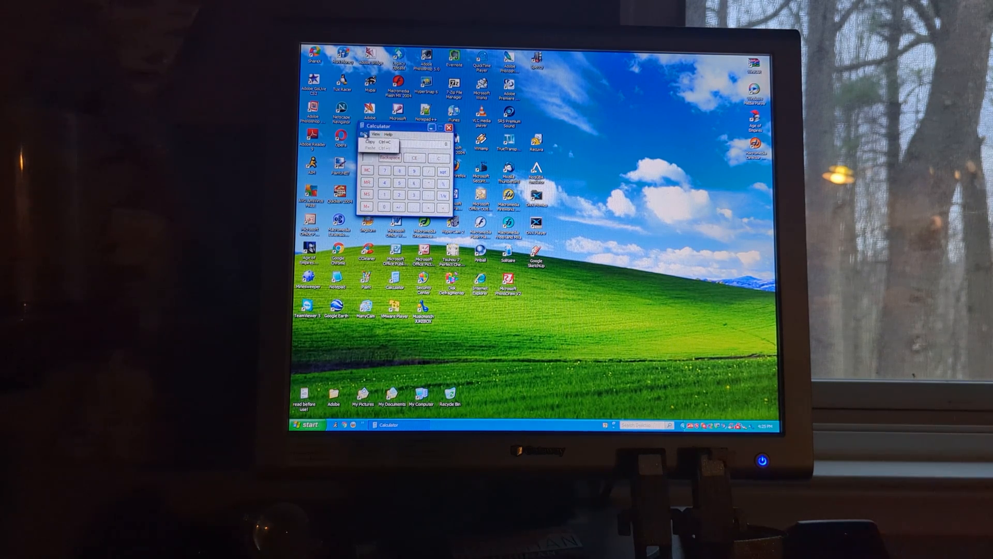
click(376, 134)
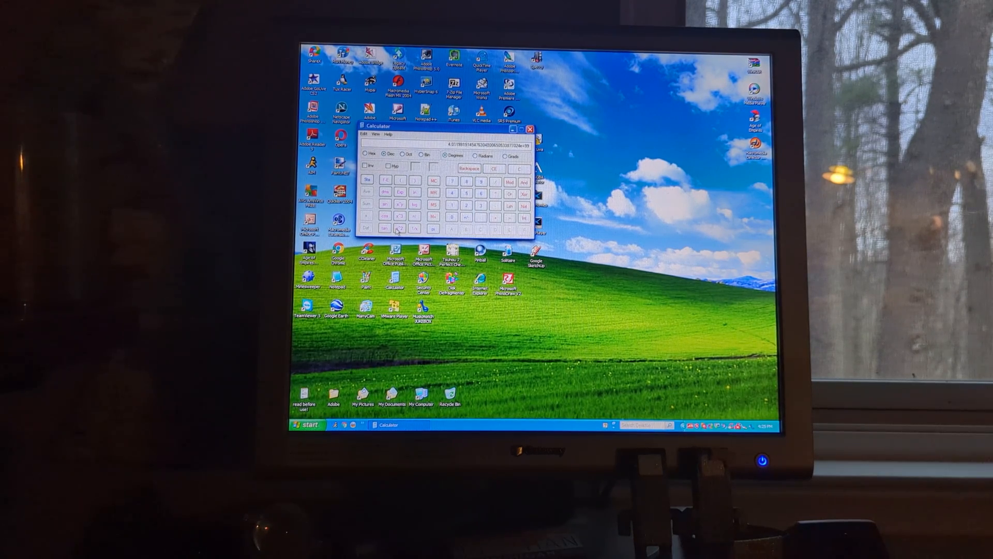
click(519, 169)
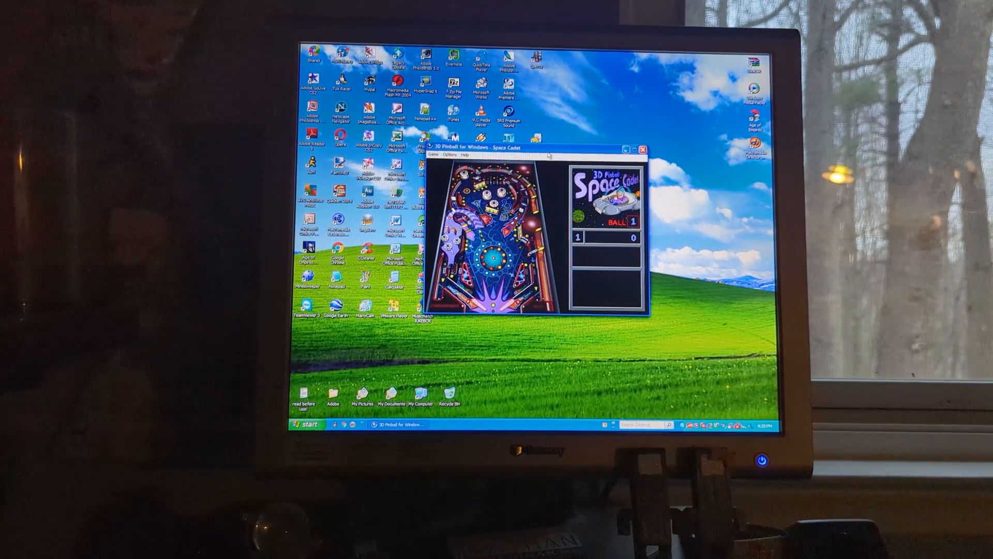
Focus the pinball table and play a full game to a new high score.
click(400, 122)
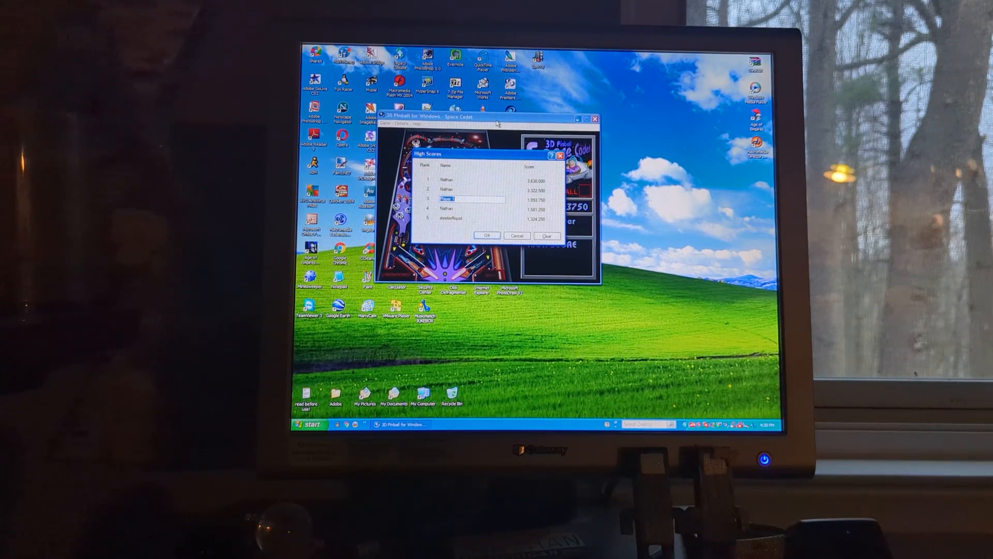
Enter 'Steel' as the high-score name, confirm, and close Pinball.
text(Steel-chan<3)
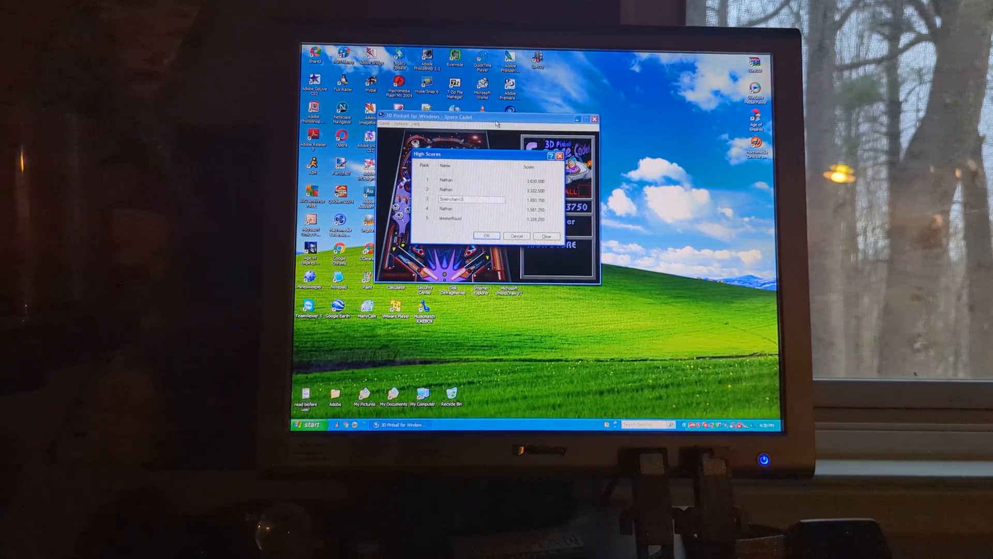
click(486, 236)
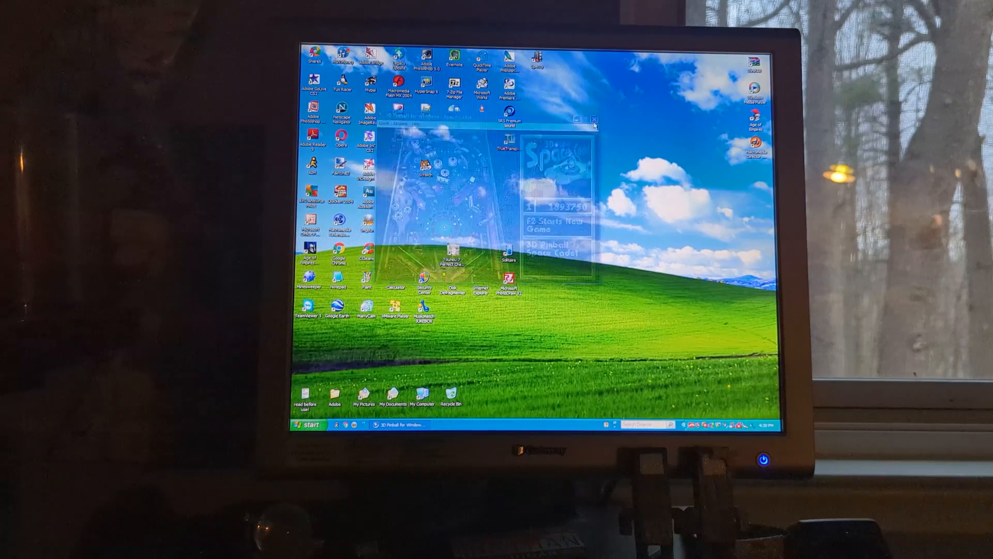
click(594, 119)
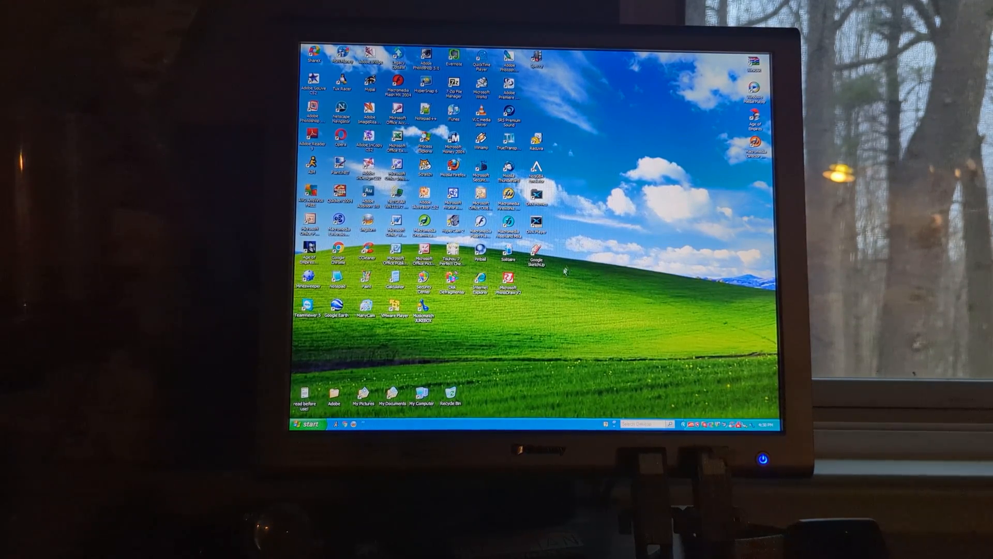
Launch Solitaire from its desktop shortcut, play, and deal a new hand from the Game menu.
click(507, 259)
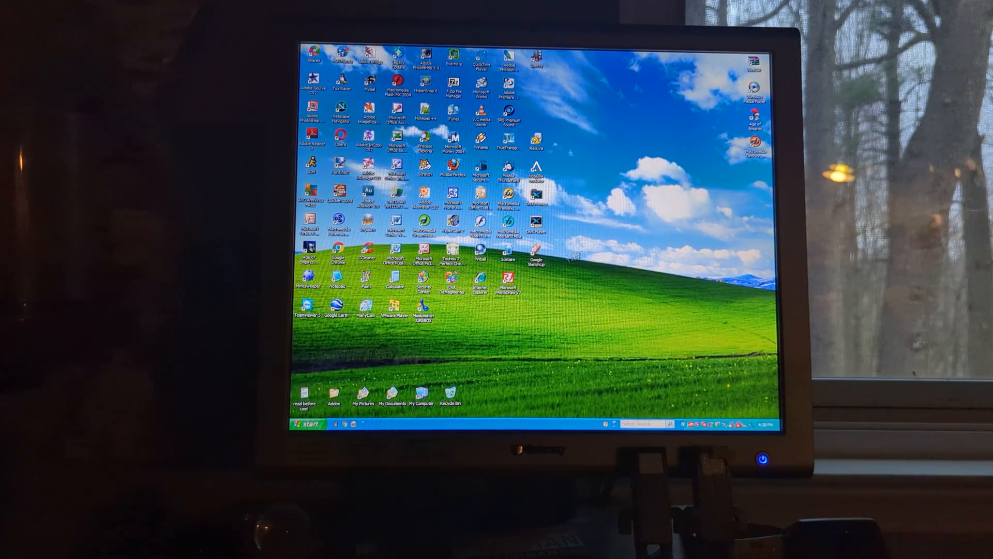
double_click(509, 251)
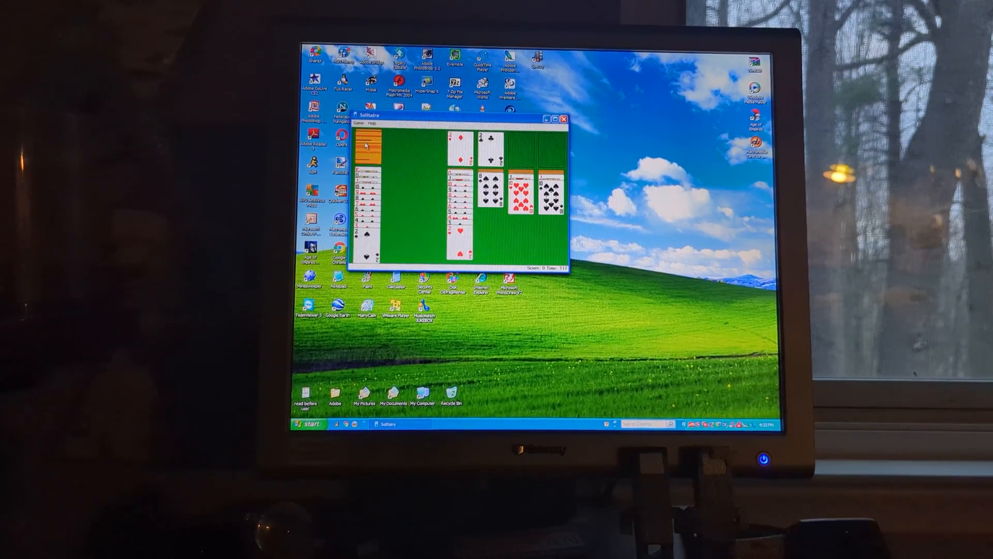
click(360, 123)
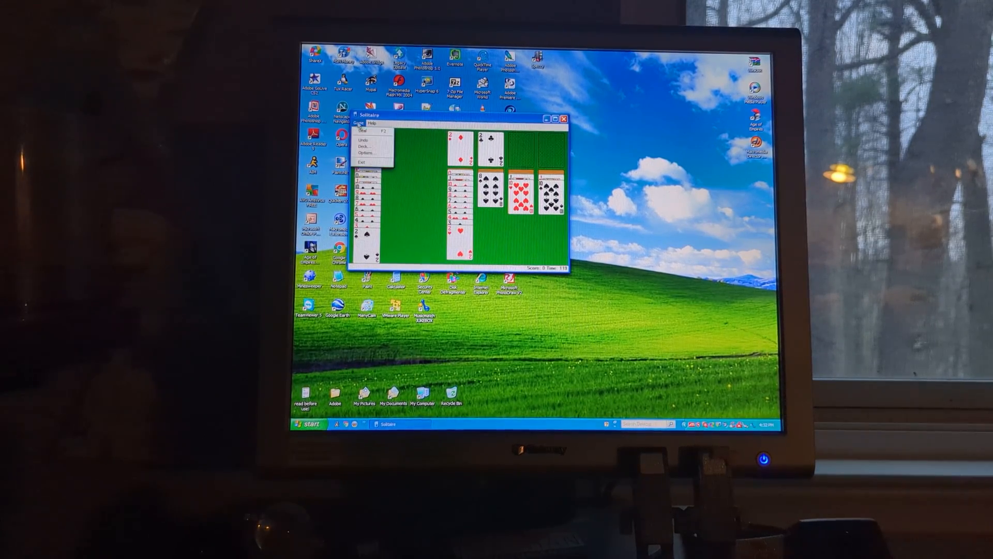
click(362, 131)
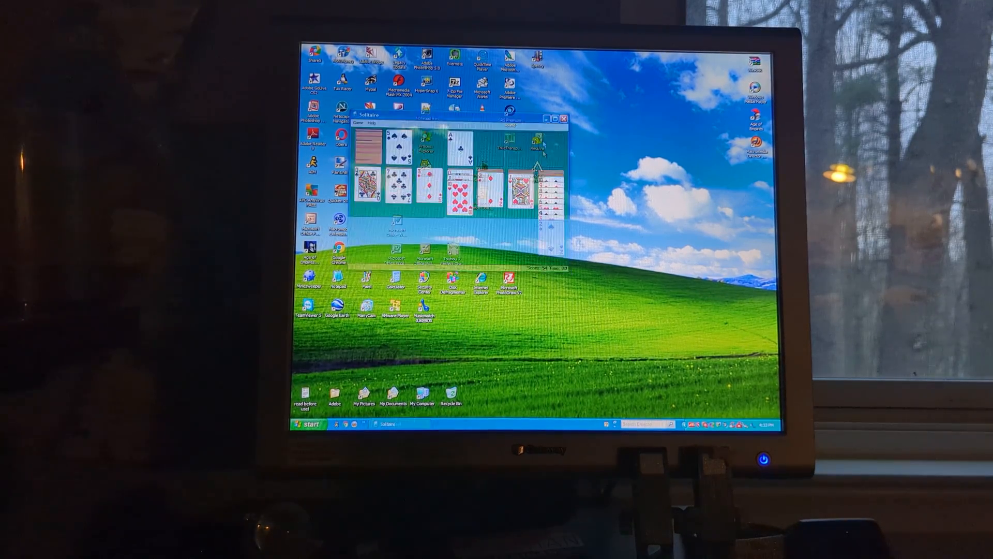
Put Solitaire away, reopen it for another hand, then close its window.
click(554, 118)
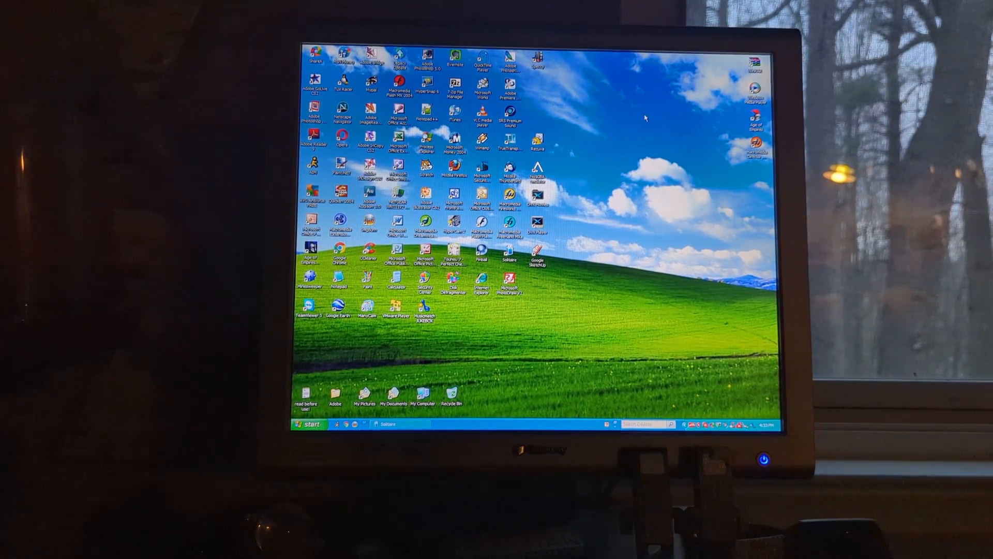
click(396, 424)
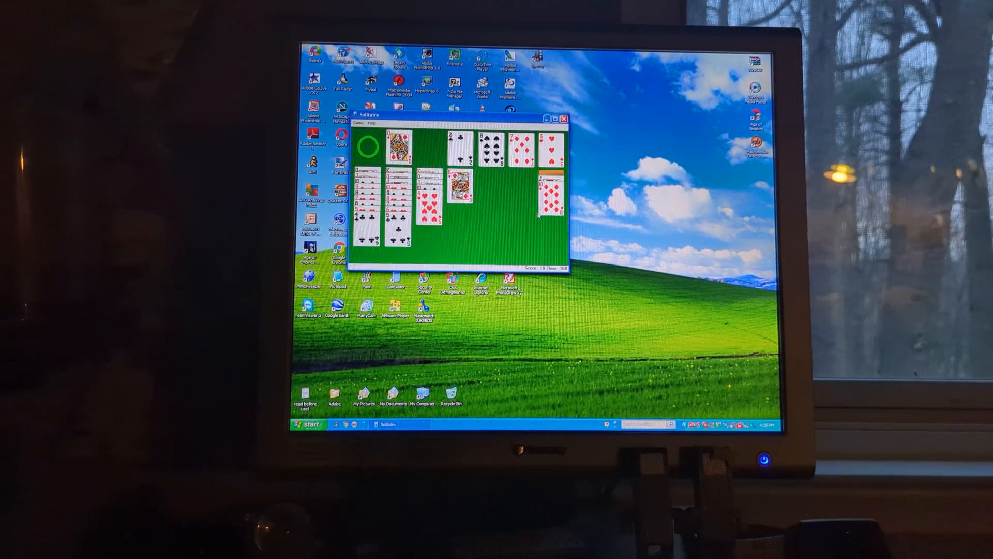
click(563, 118)
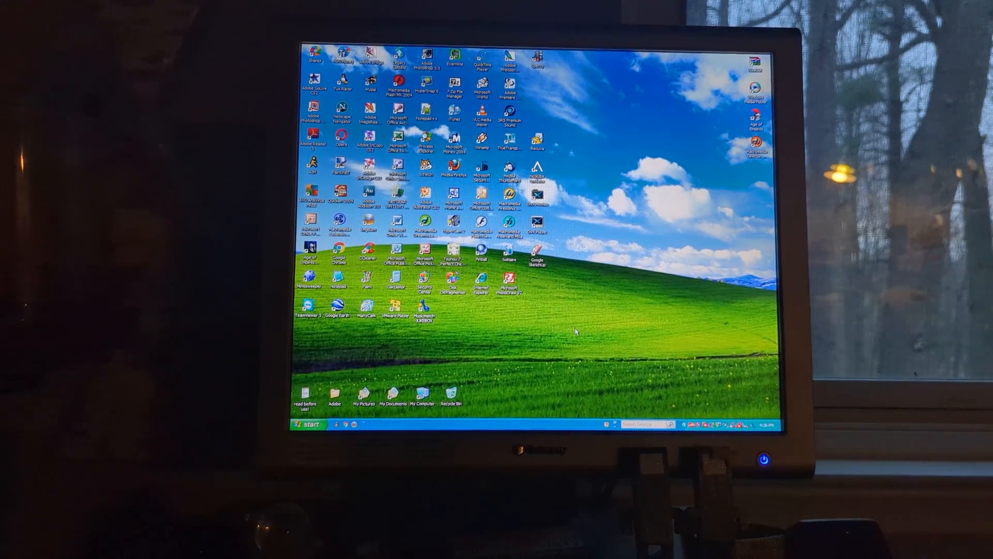
mouse_move(688, 102)
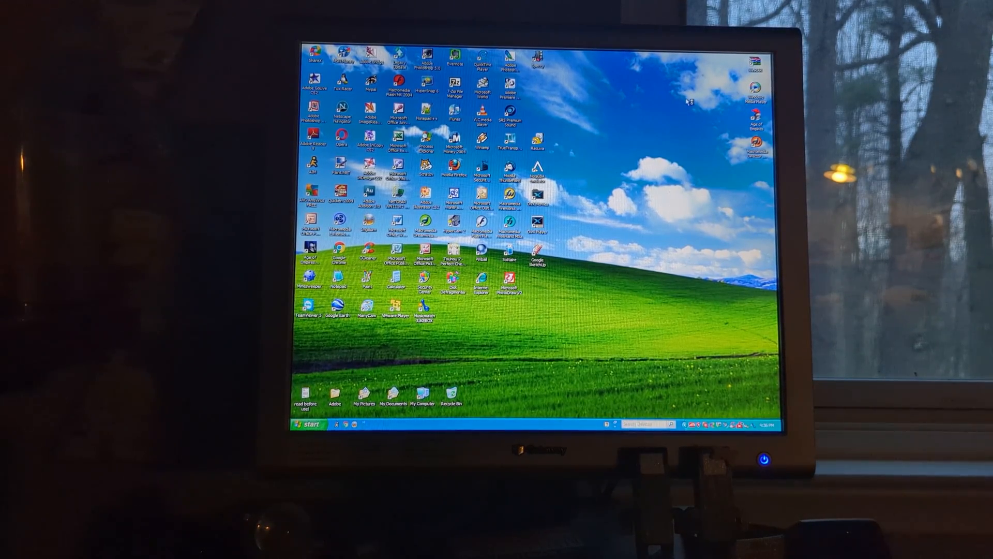
click(524, 74)
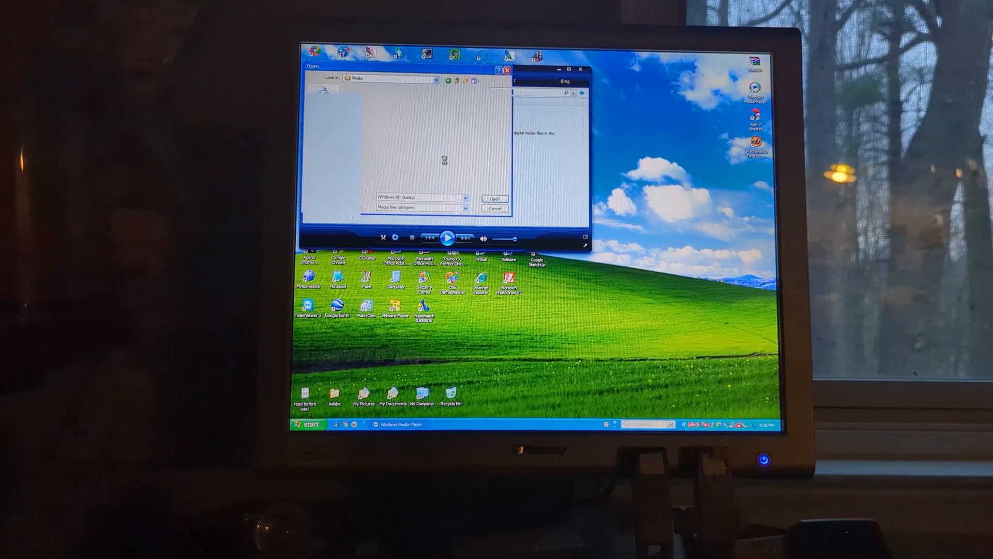
click(494, 198)
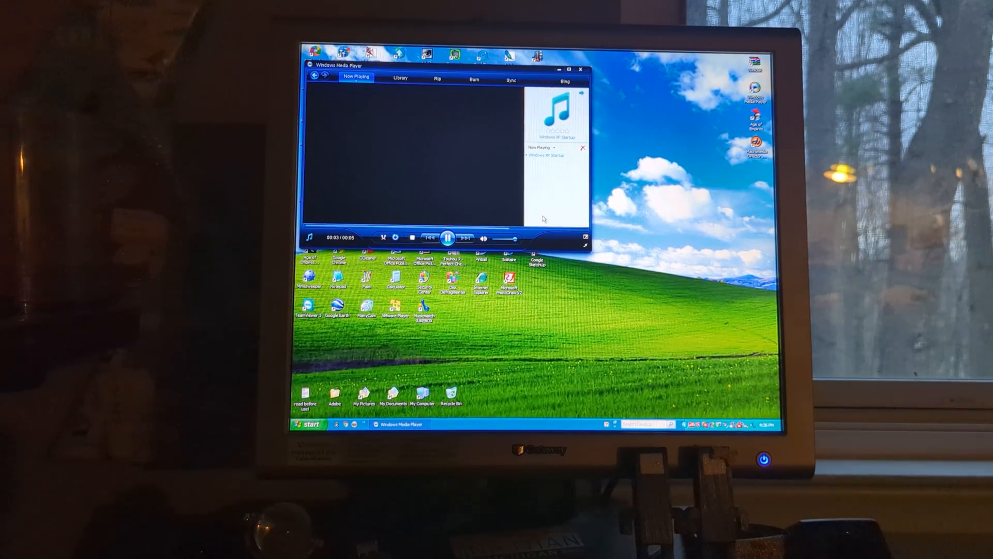
click(448, 237)
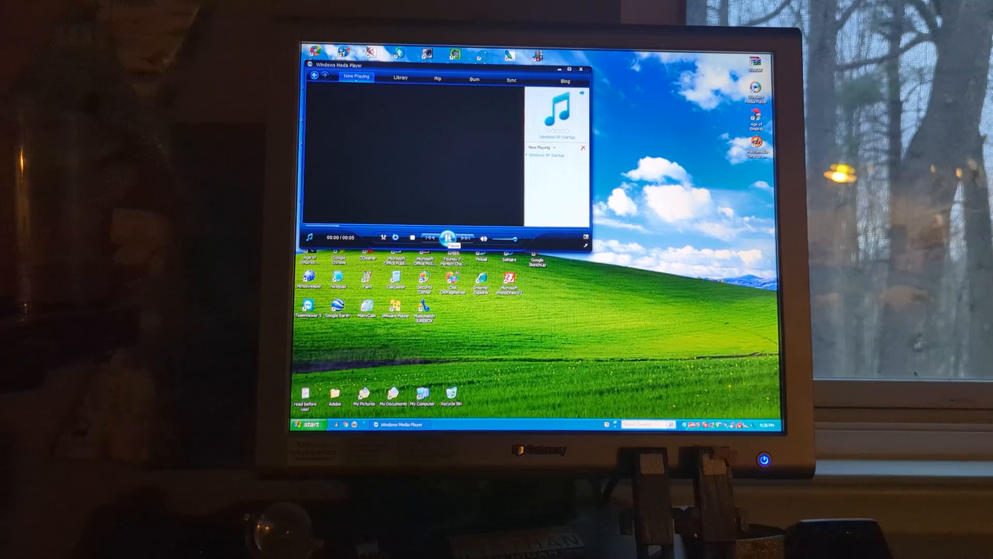
click(560, 68)
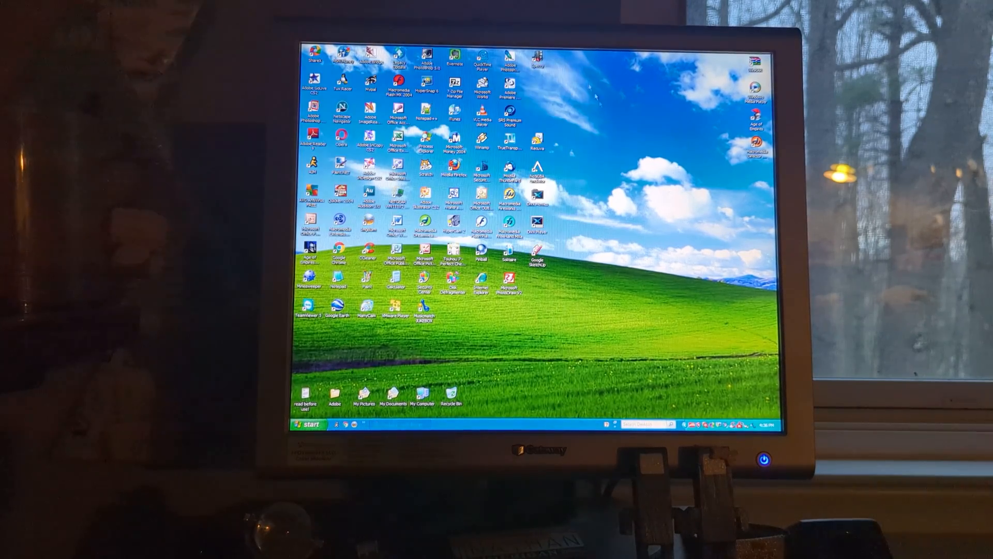
Launch the Windows XP Tour and choose the animated tour.
click(309, 424)
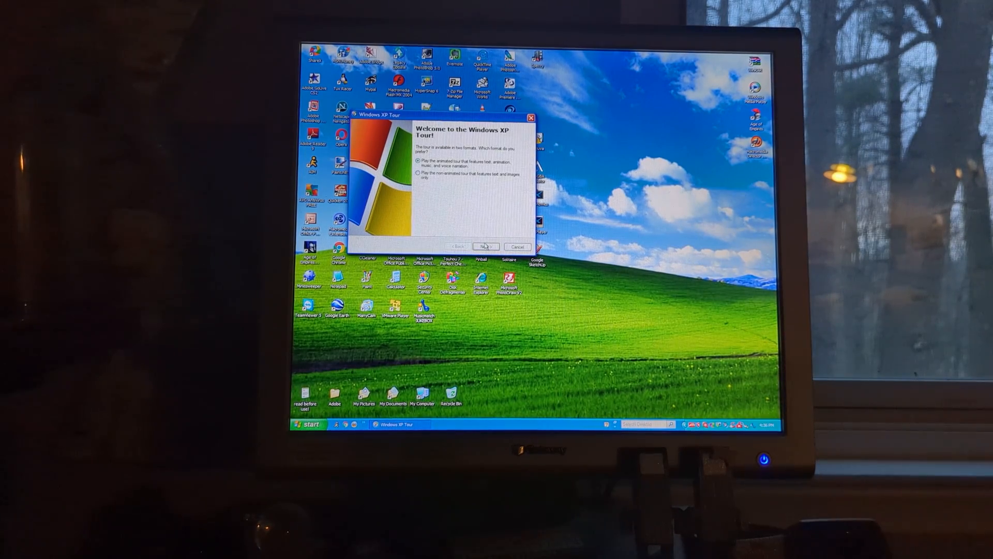
click(486, 247)
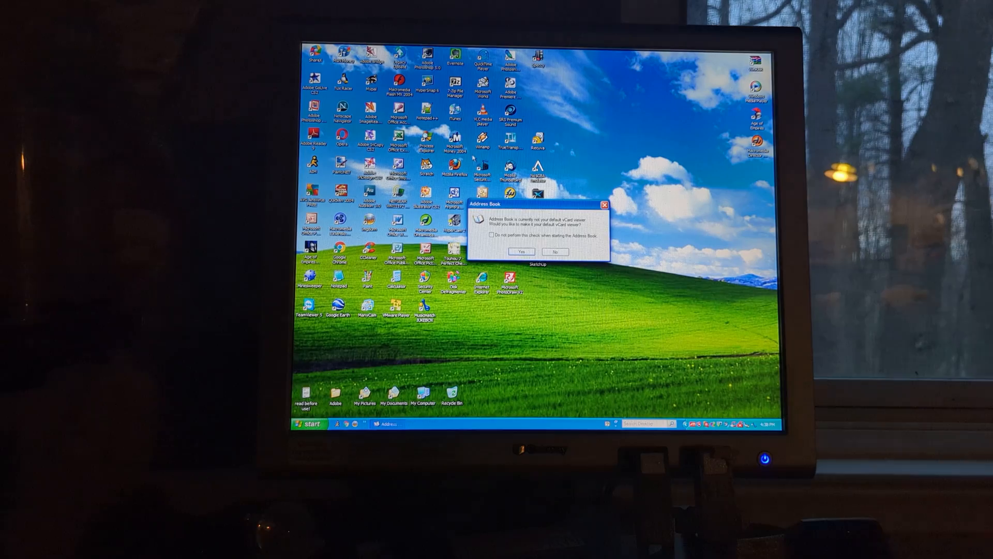
Answer the vCard viewer prompt and add a new contact named 'aaaaaaaaaa'.
click(521, 251)
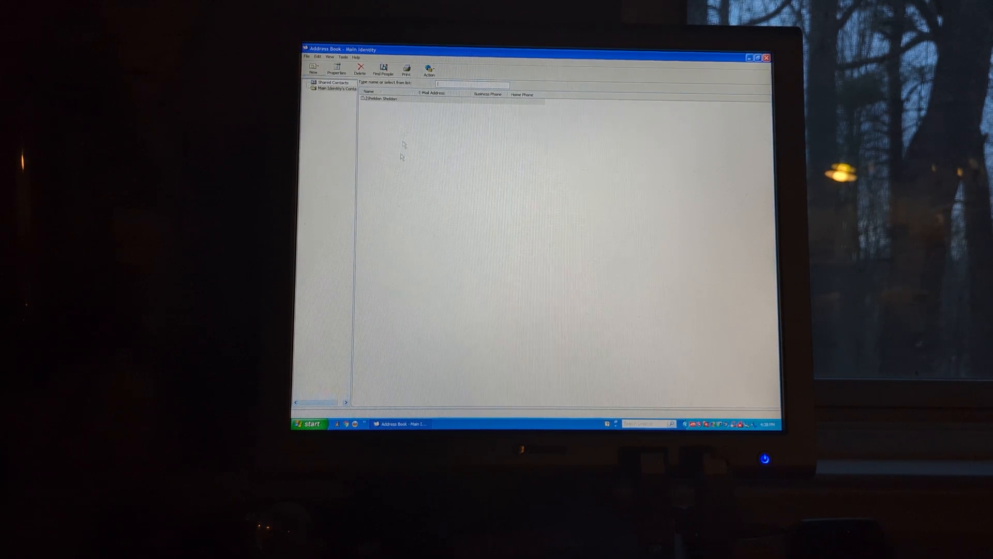
click(336, 69)
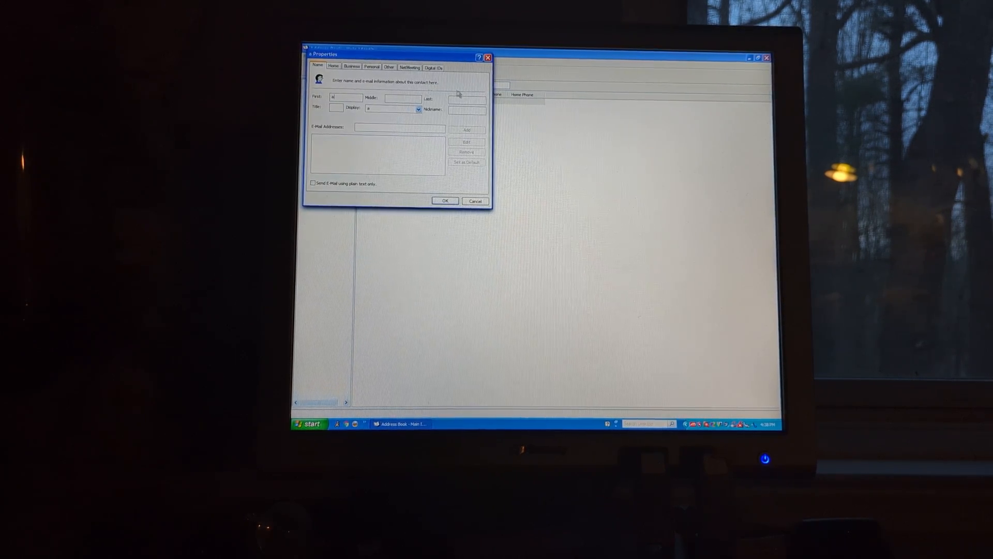
text(aaaaaaaaaa)
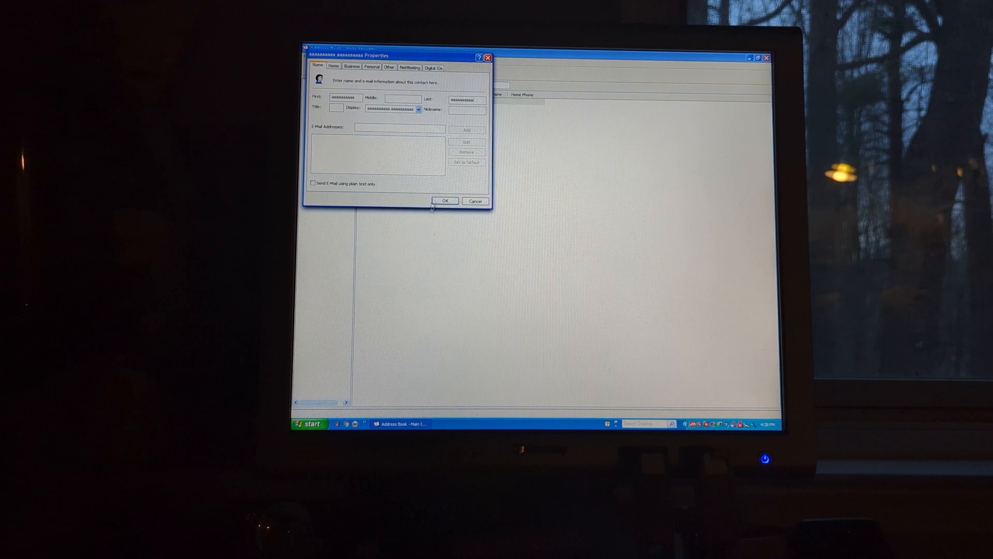
click(321, 67)
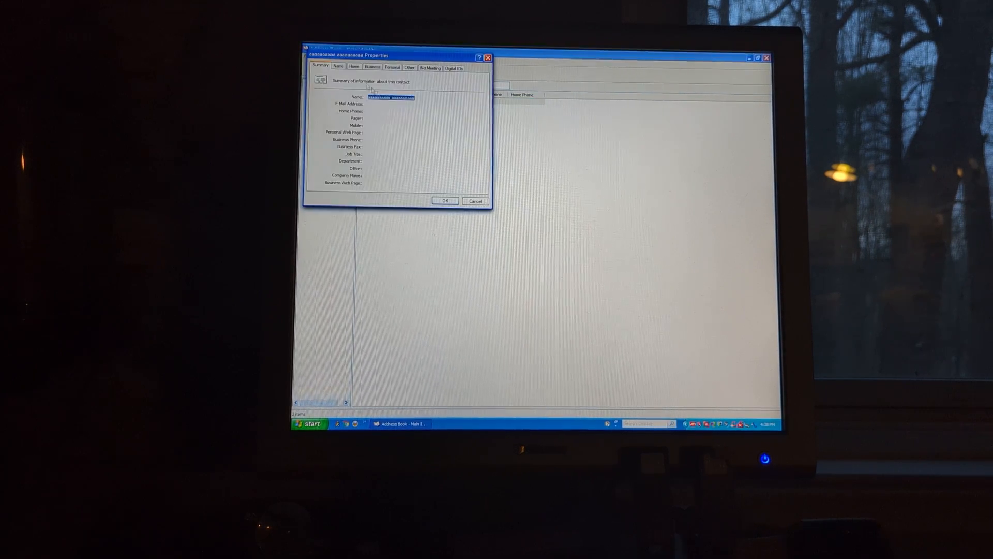
Review the contact's Business and NetMeeting details, then close Properties and Address Book.
click(372, 68)
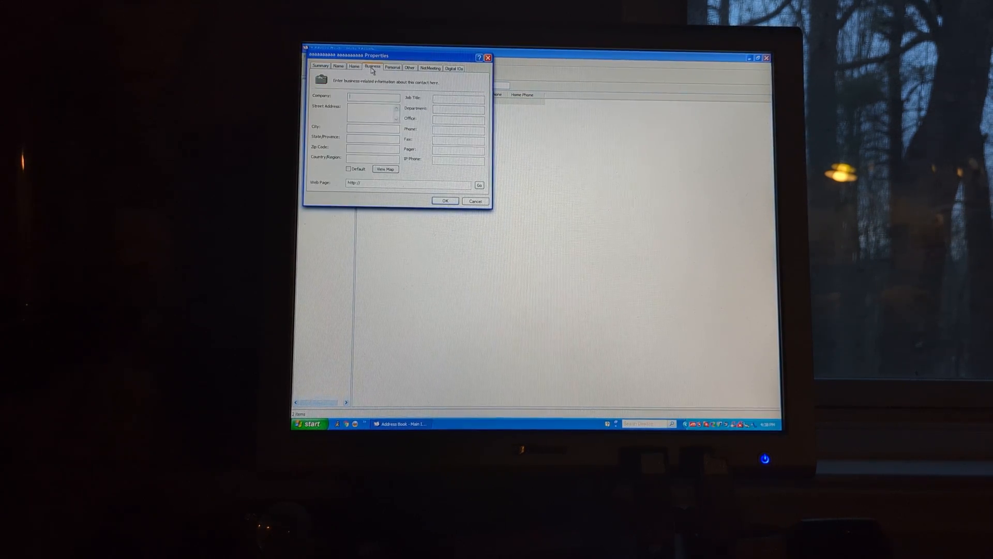
click(430, 68)
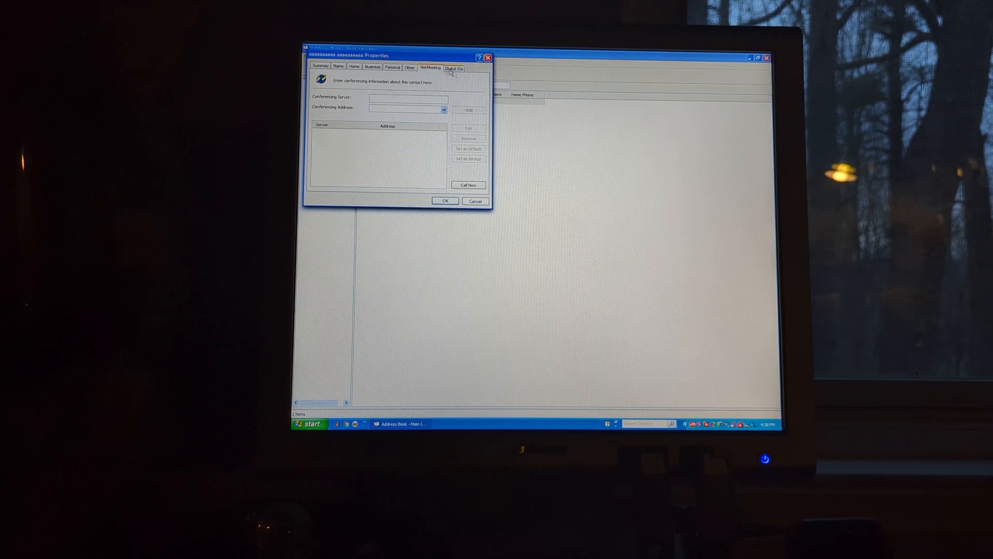
click(321, 68)
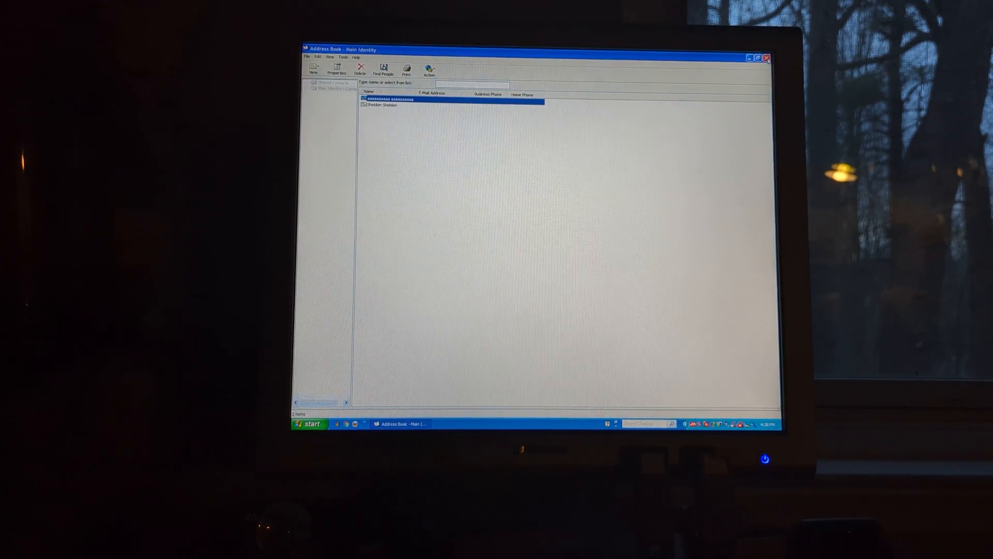
click(310, 424)
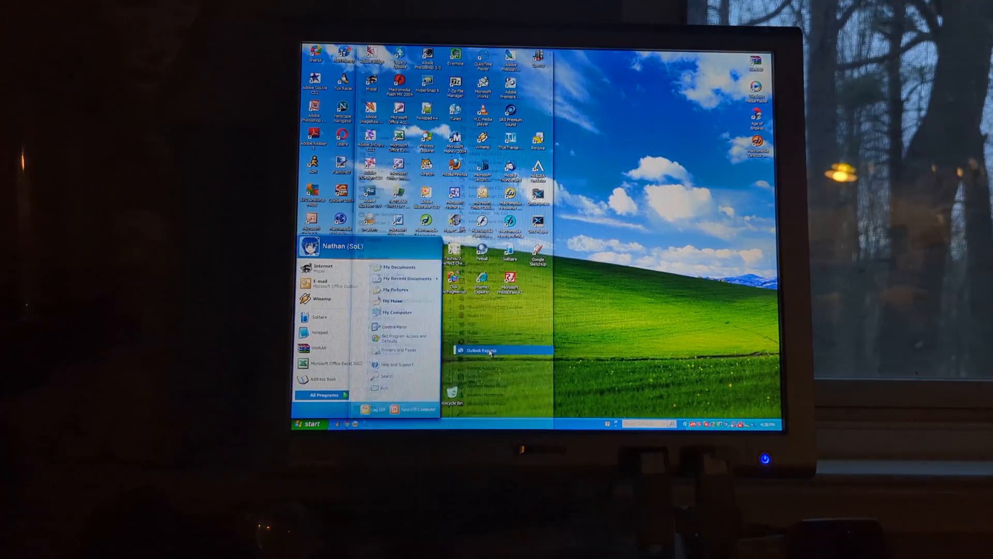
Open Outlook Express without making it default, view the welcome message, then close it.
click(480, 350)
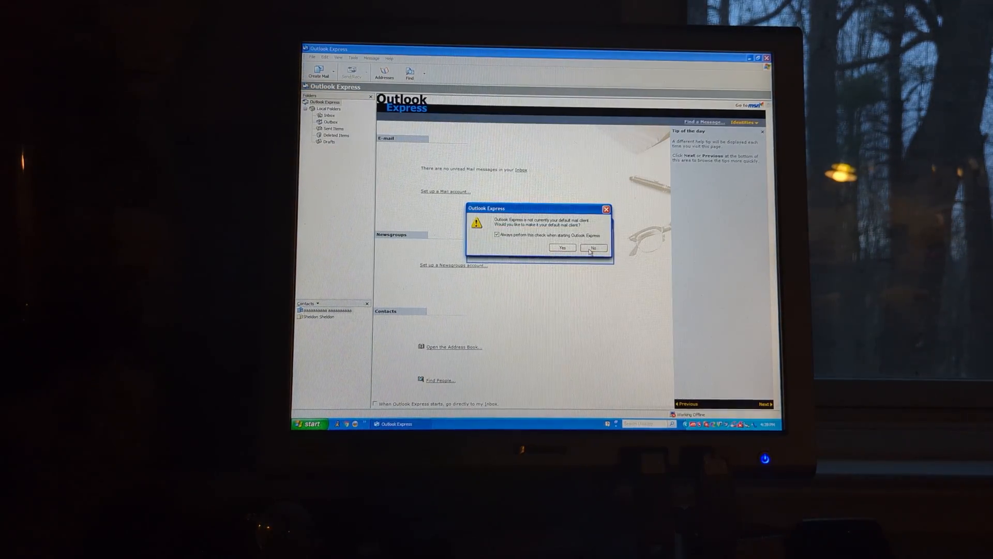
click(592, 248)
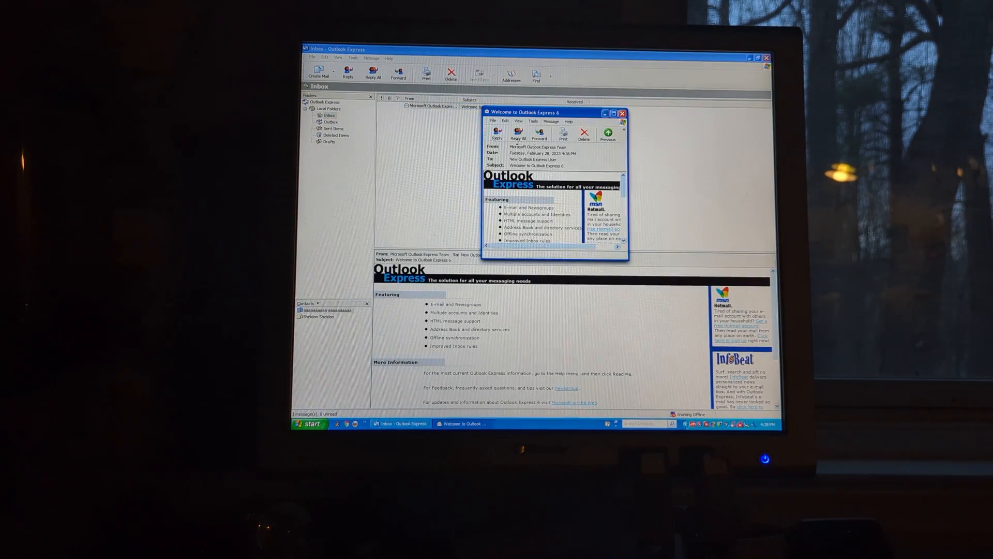
click(614, 113)
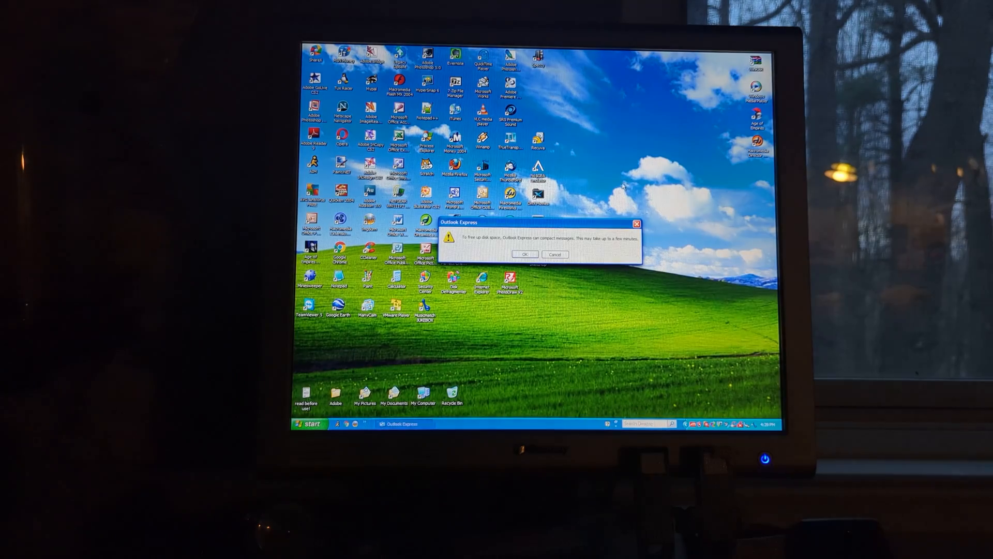
right_click(488, 326)
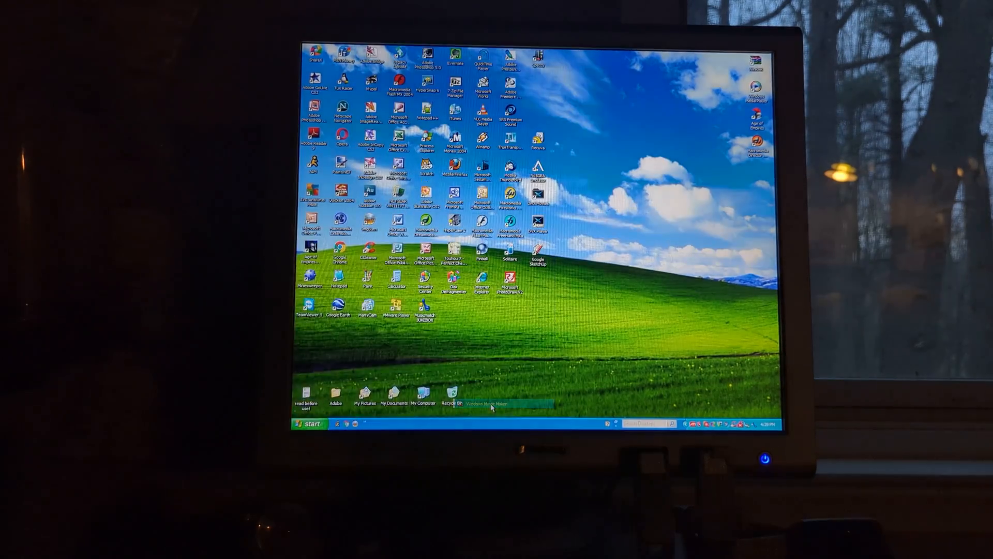
Launch Windows Movie Maker and import a media file into the collection.
double_click(483, 399)
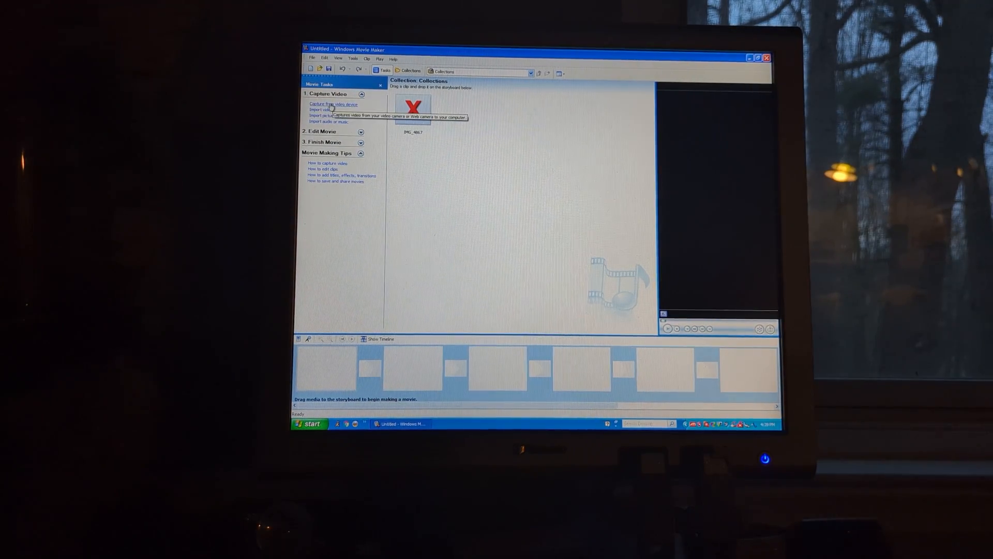
click(321, 109)
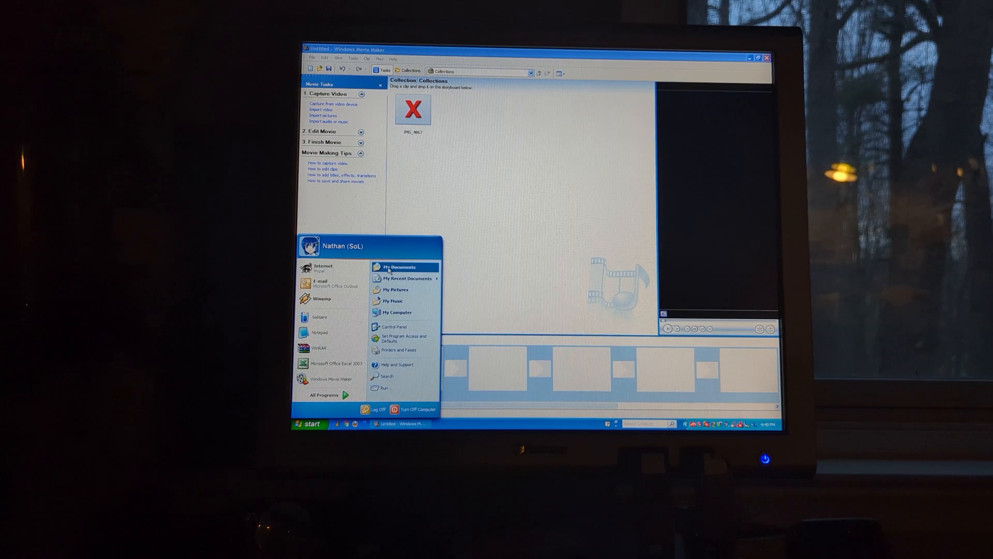
click(398, 267)
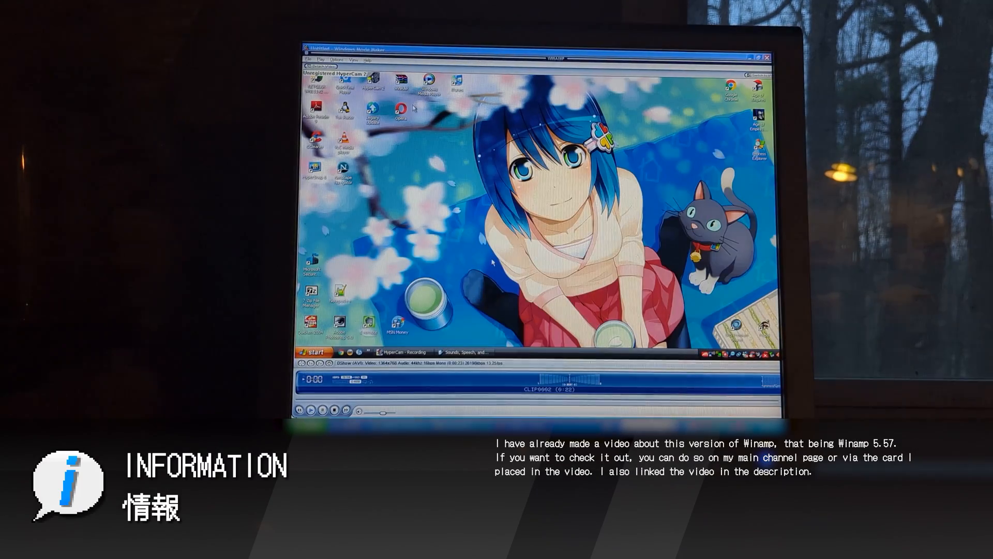
click(313, 352)
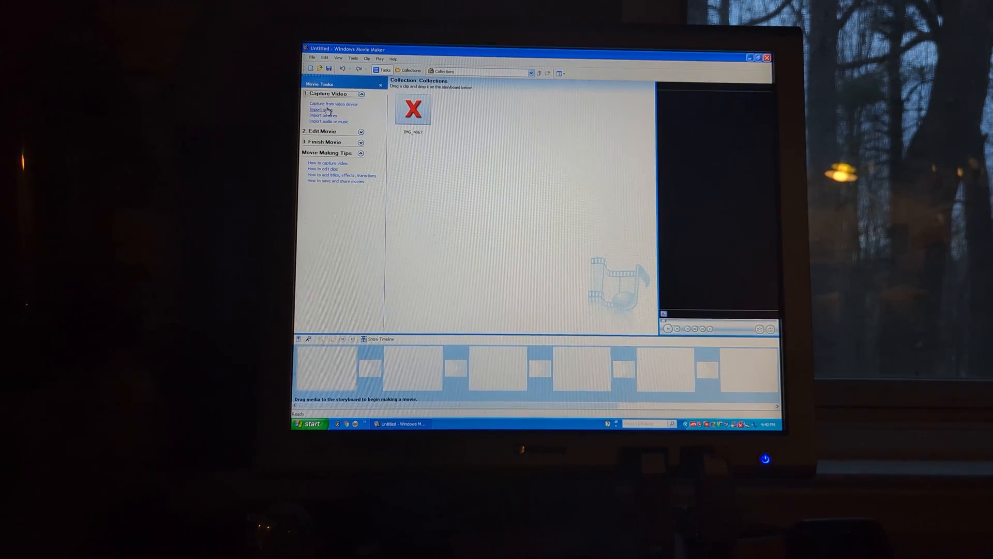
Add a title card at the beginning of the movie.
click(320, 109)
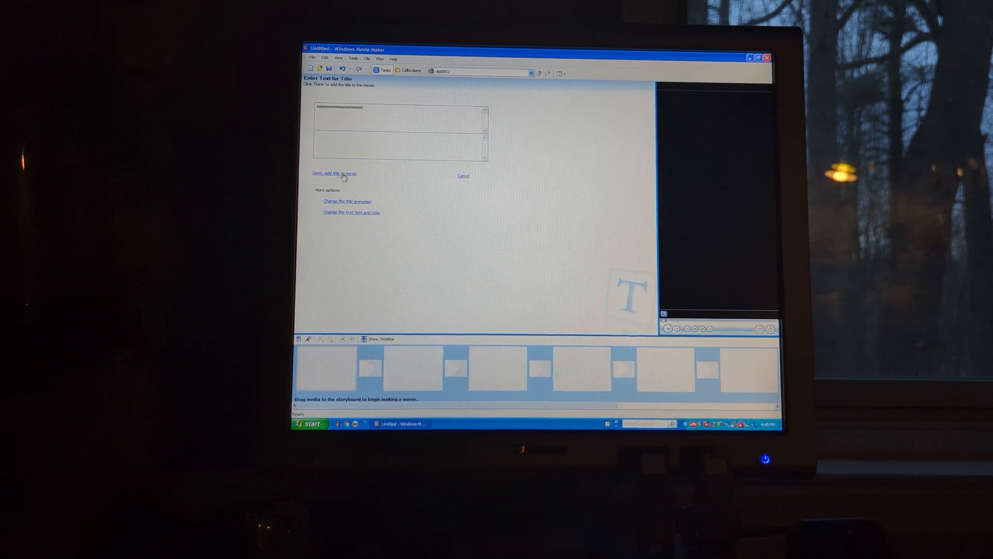
click(333, 173)
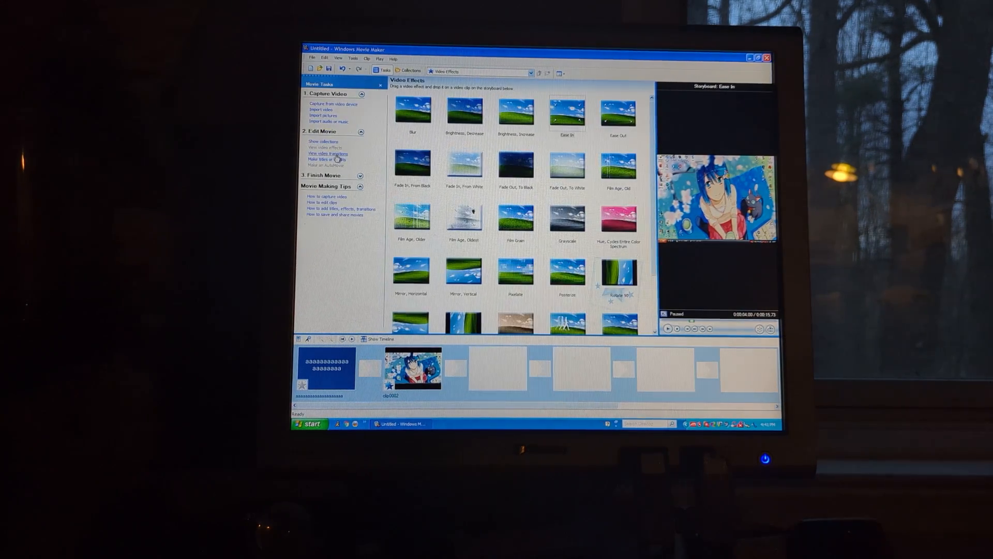
Add end credits reading 'credit' and 'made by' to the movie.
click(328, 160)
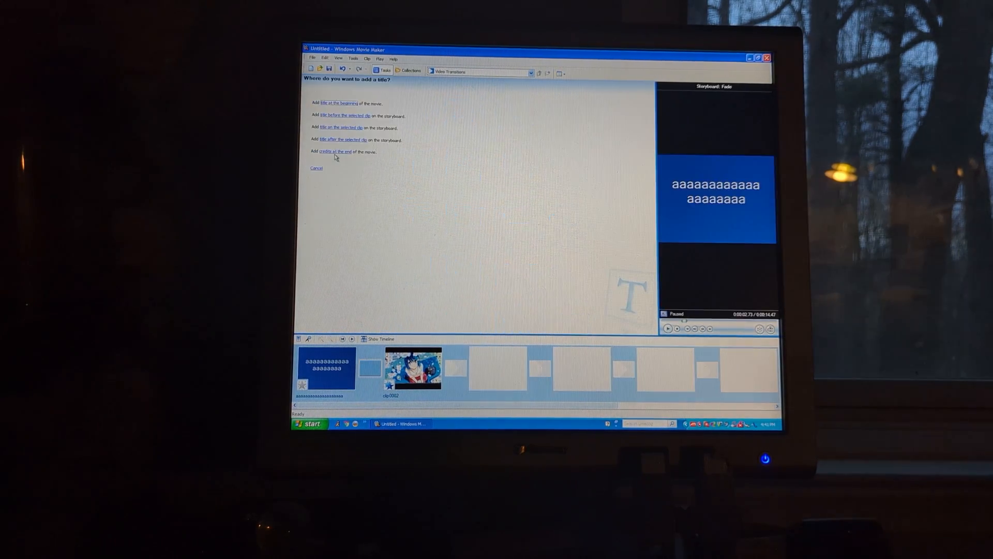
click(336, 152)
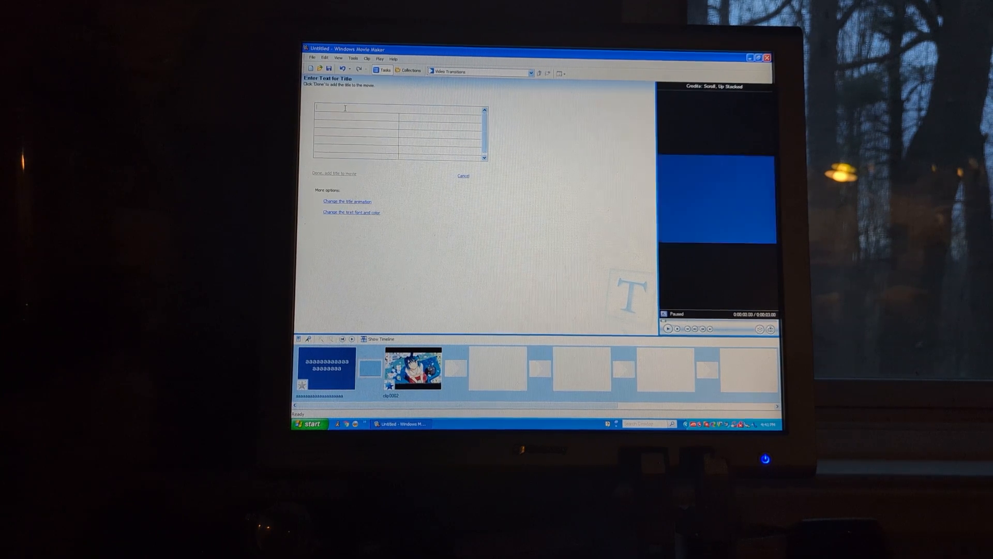
text(credits)
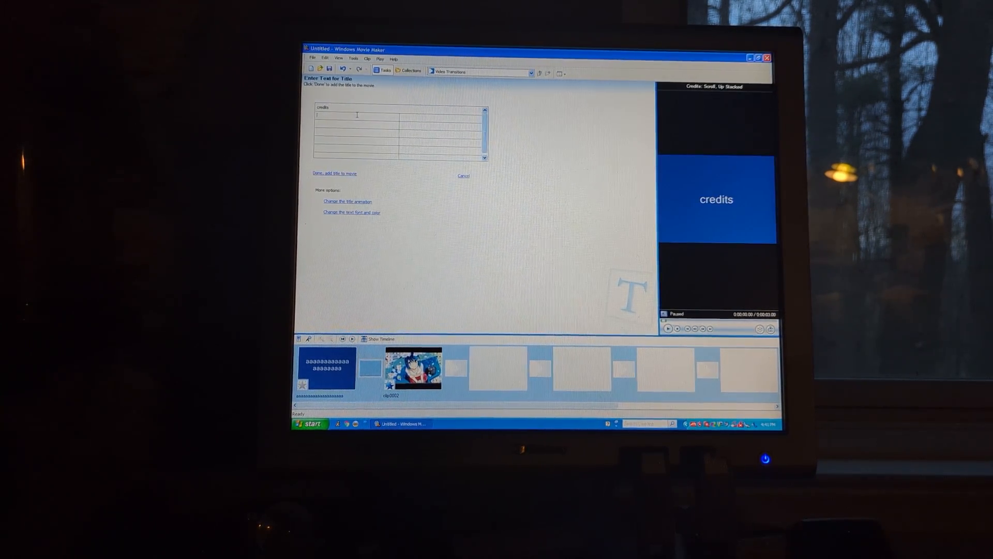
text(made by)
click(440, 116)
text(sirenasliquid)
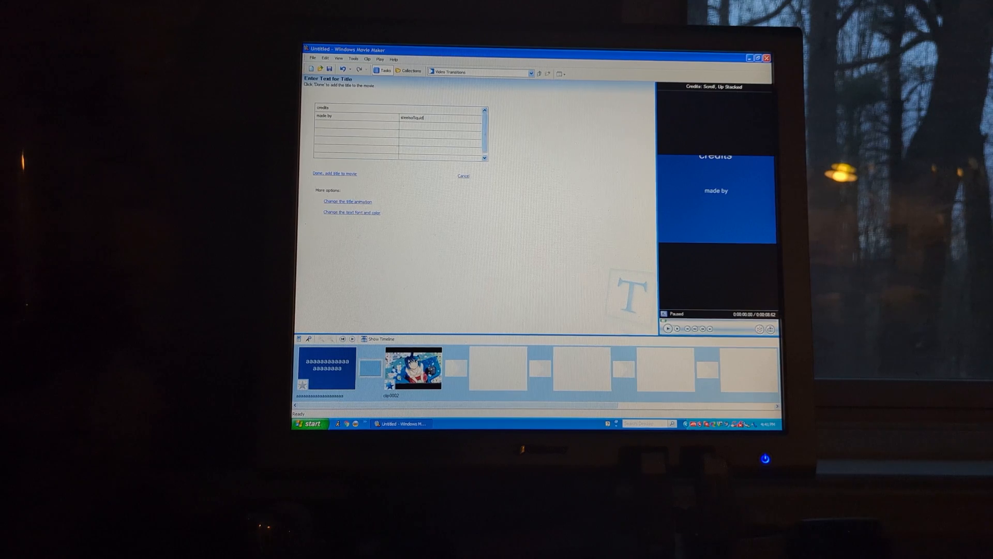
click(334, 173)
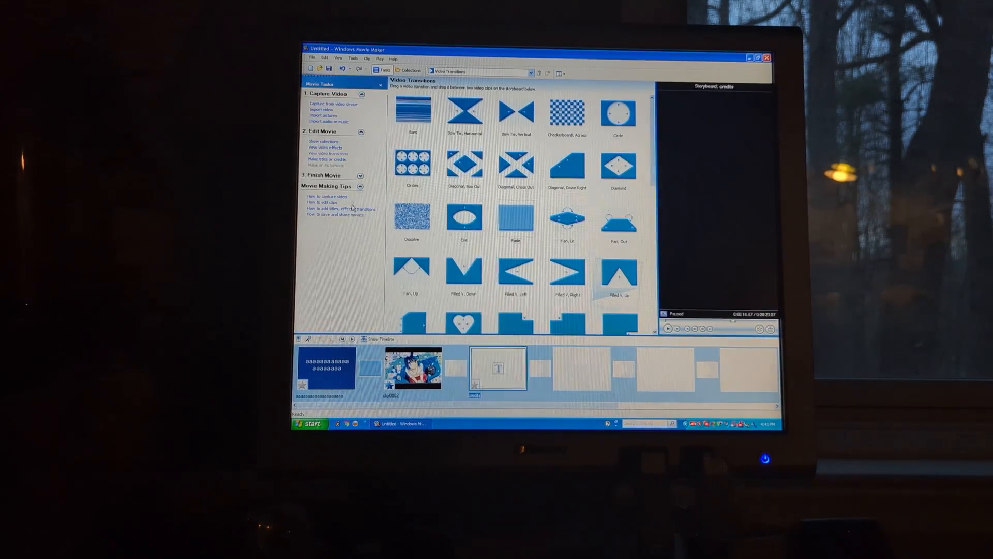
scroll(down, 3)
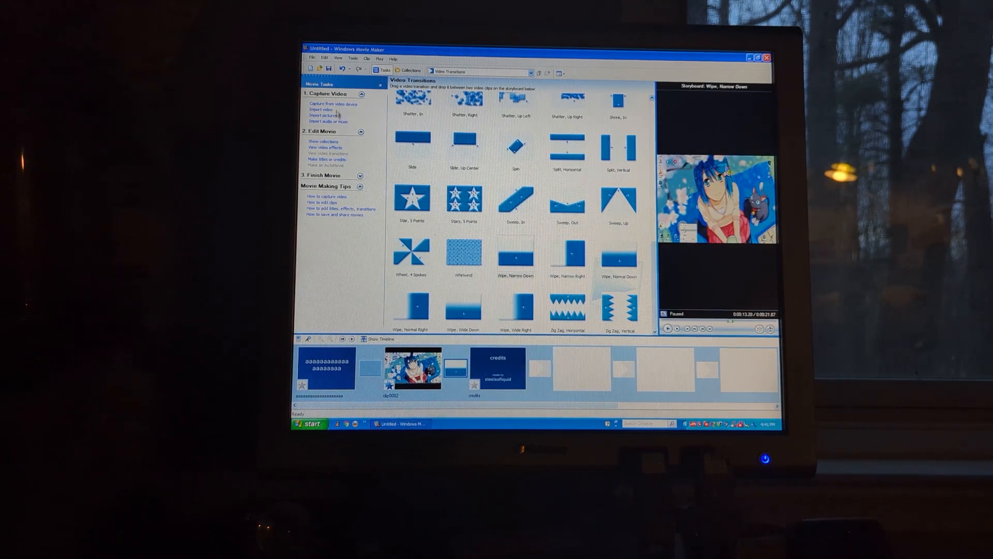
Save the project as 'Untitled1' and play the movie in the preview.
click(324, 175)
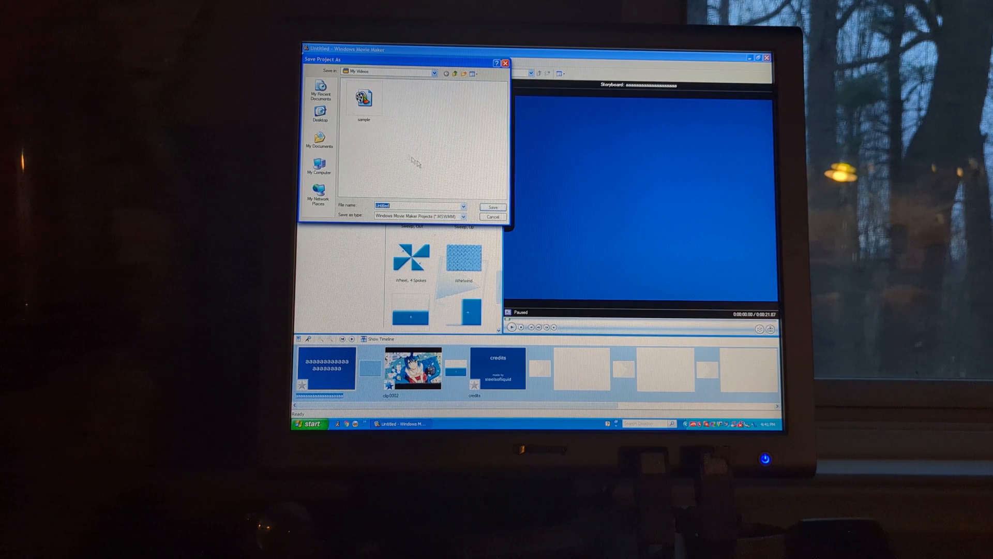
text(Untitled1)
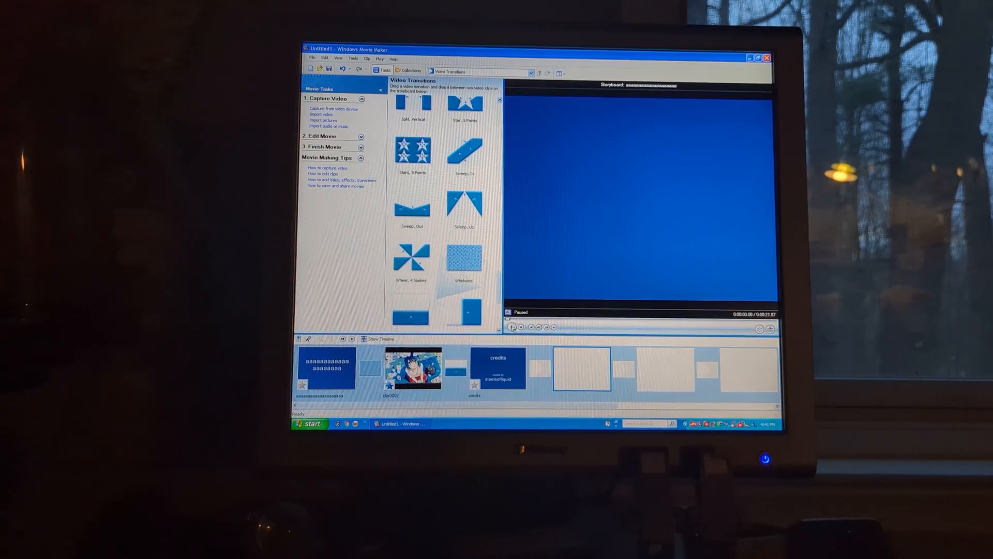
click(514, 328)
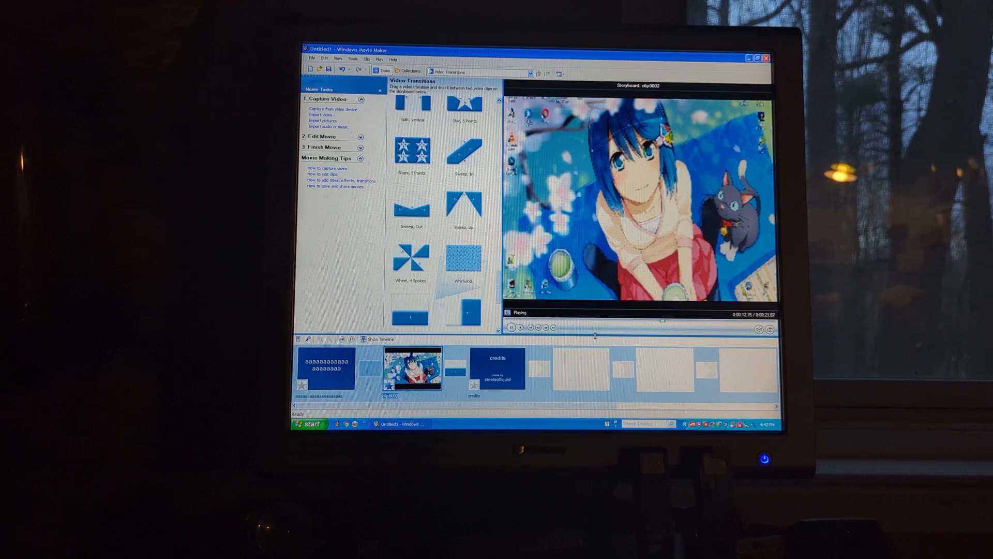
Stop playback and expand the Finish Movie task options.
click(498, 367)
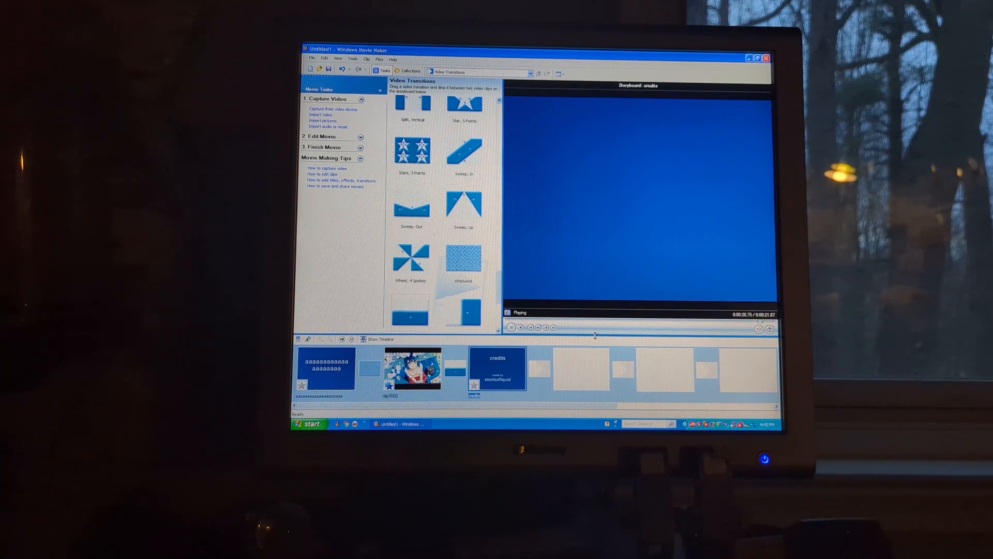
click(511, 327)
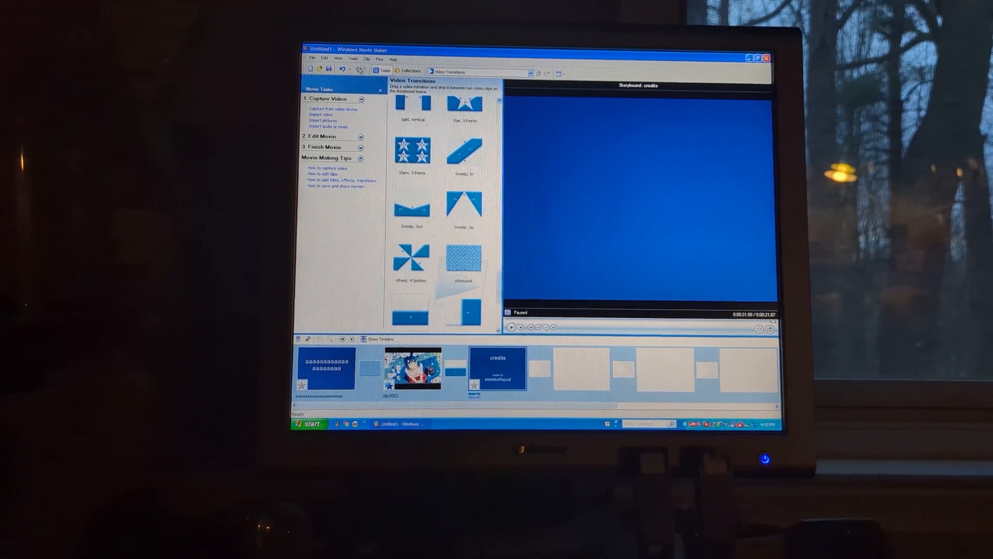
click(323, 147)
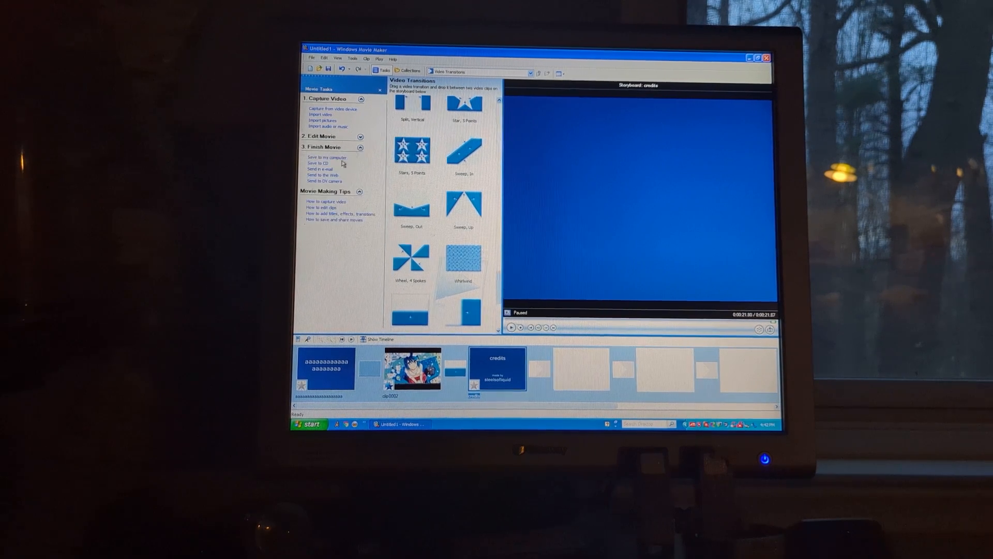
Save the movie to My Videos under the default name at Best quality.
click(326, 157)
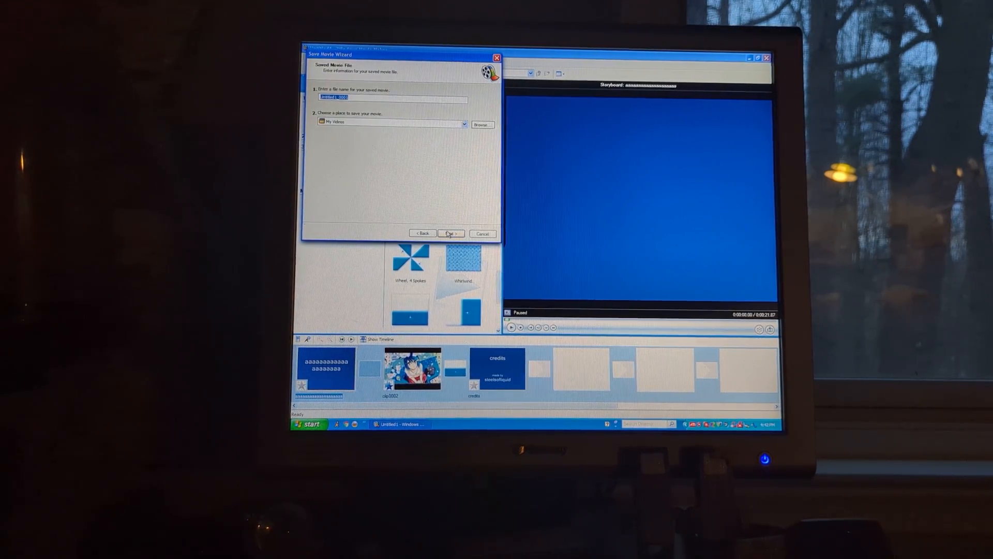
click(451, 233)
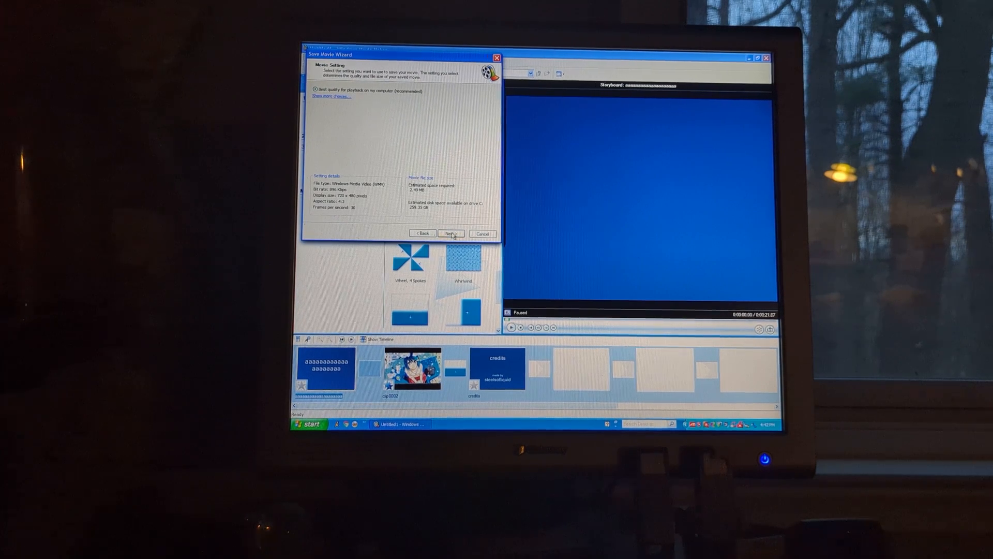
click(449, 234)
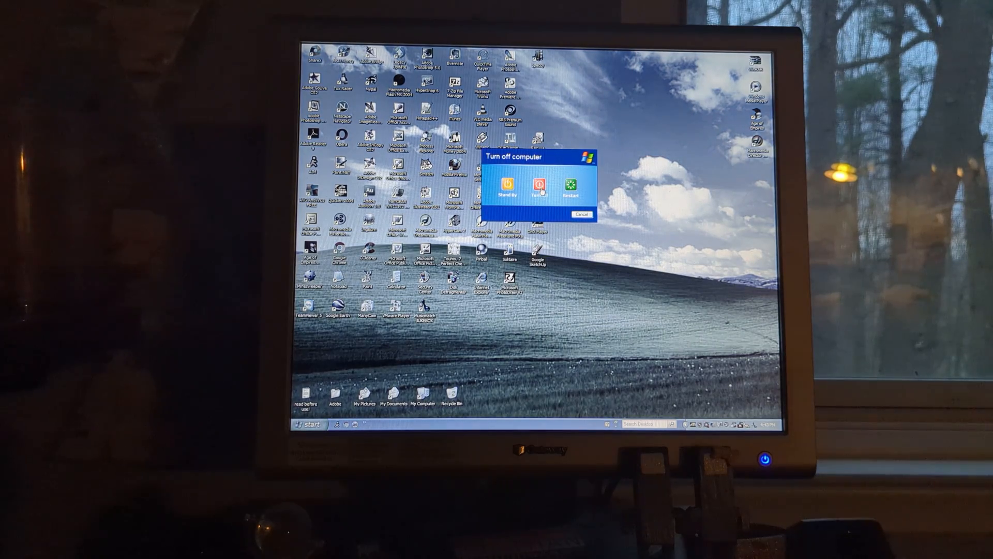
Confirm Turn Off in the Turn off computer dialog.
click(584, 214)
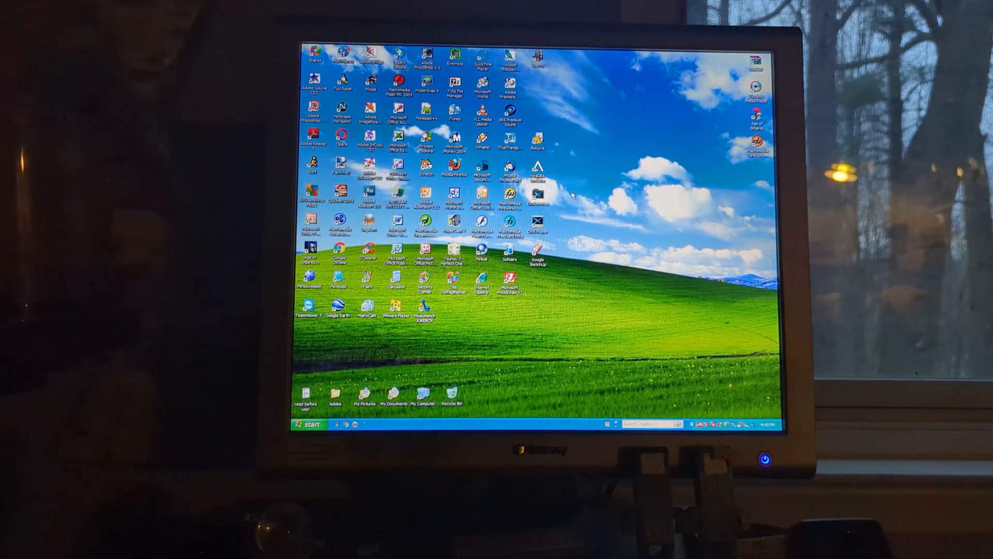